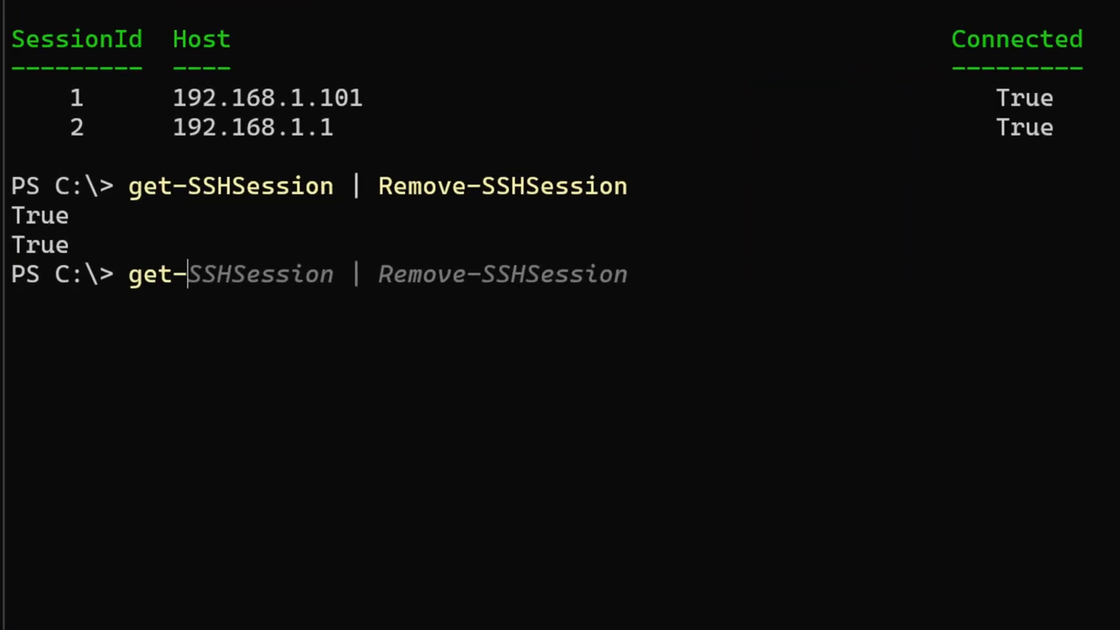
# List the trusted hosts with Get-SSHTrustedHost: 192.168.1.101 and 192.168.1.100 with ssh-ed25519 fingerprints
pyautogui.write('Get-SSHTrustedHost')
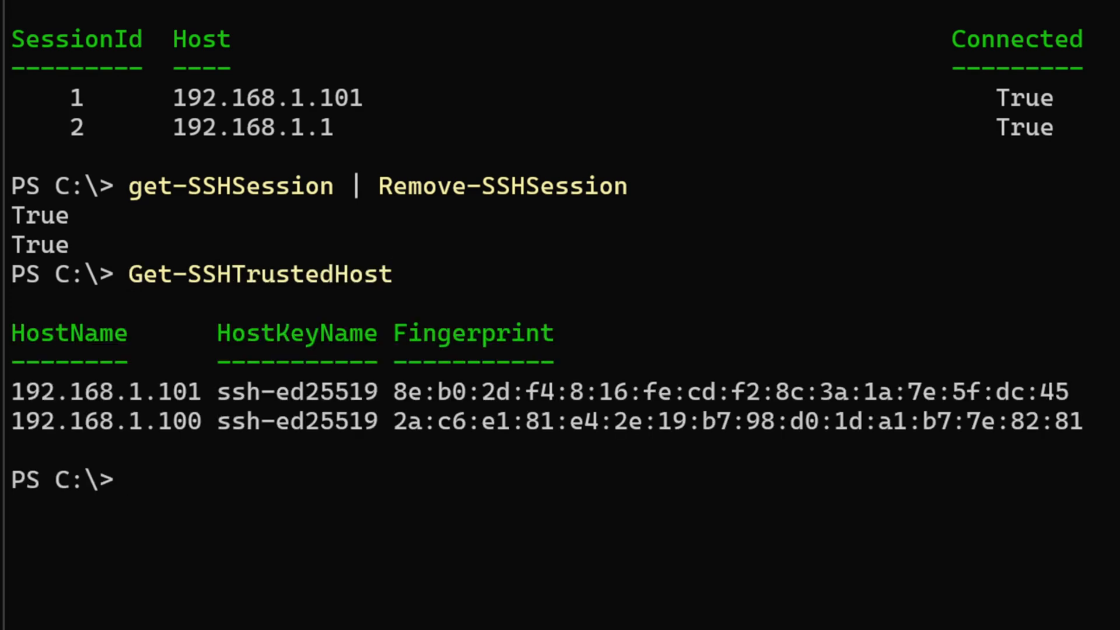
pyautogui.moveTo(319, 436)
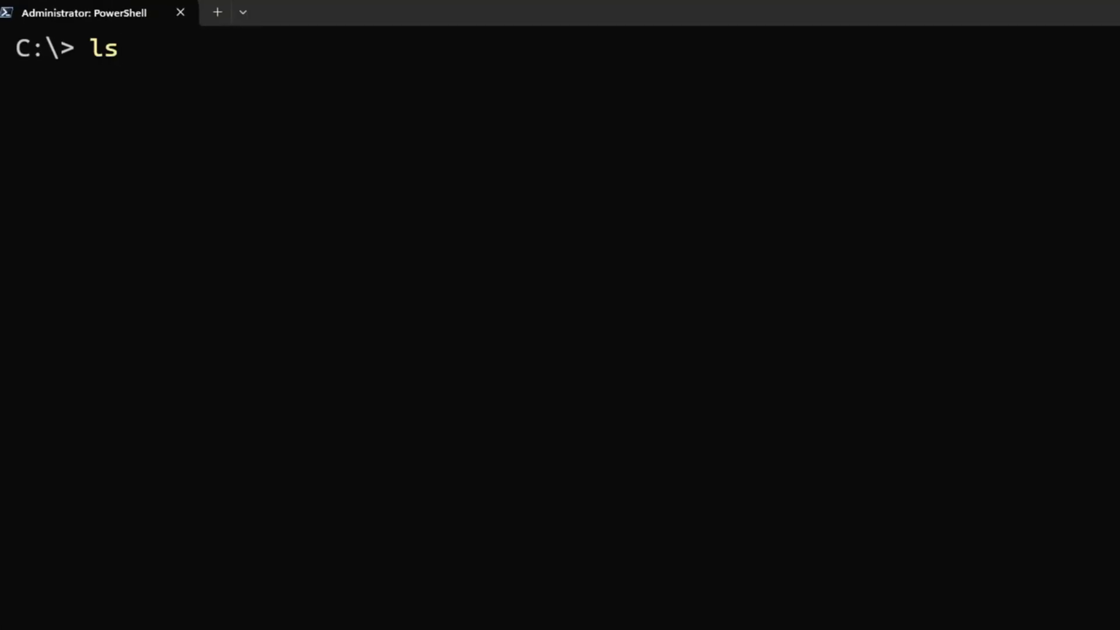
# List the Posh-SSH settings folder $env:USERPROFILE\.poshssh, showing hosts.json
pyautogui.write('$en')
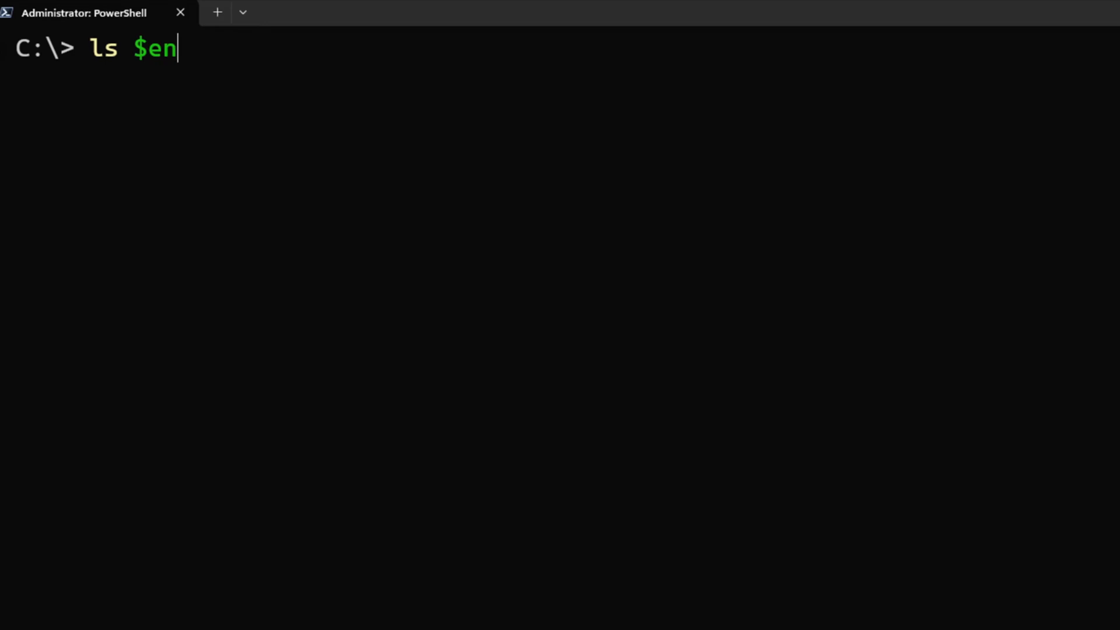
pyautogui.write('v:')
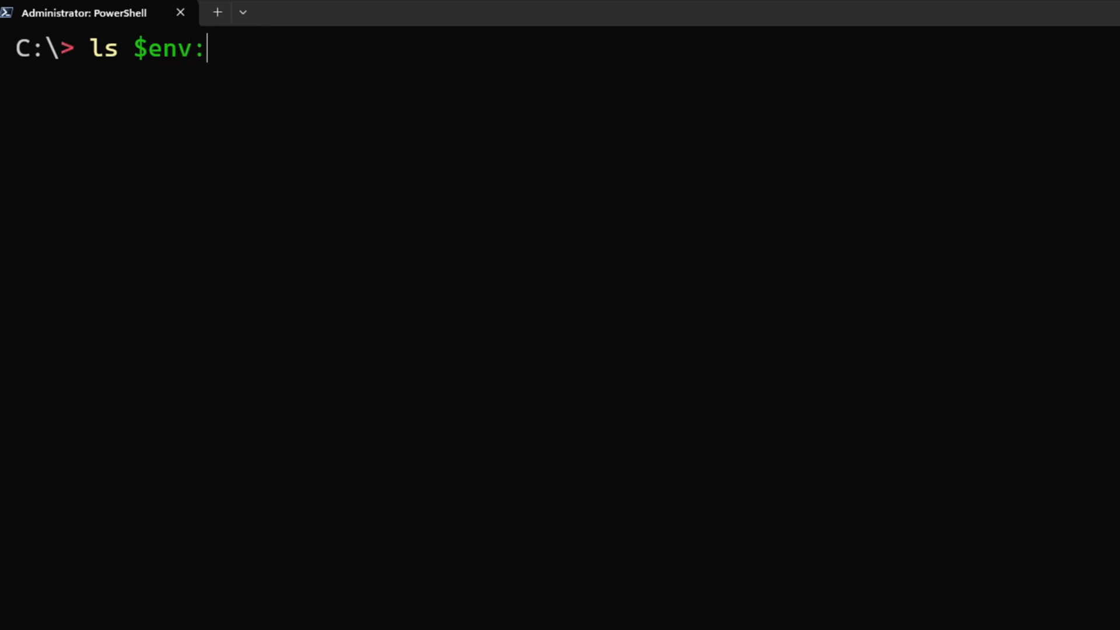
pyautogui.write('user')
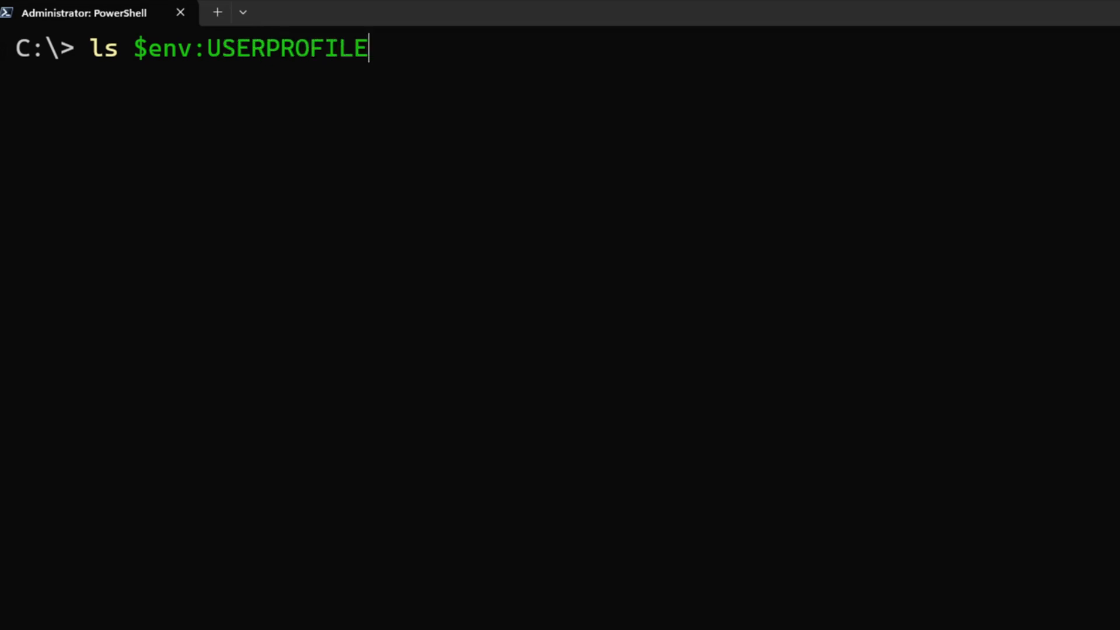
pyautogui.write('\\.poshssh\\')
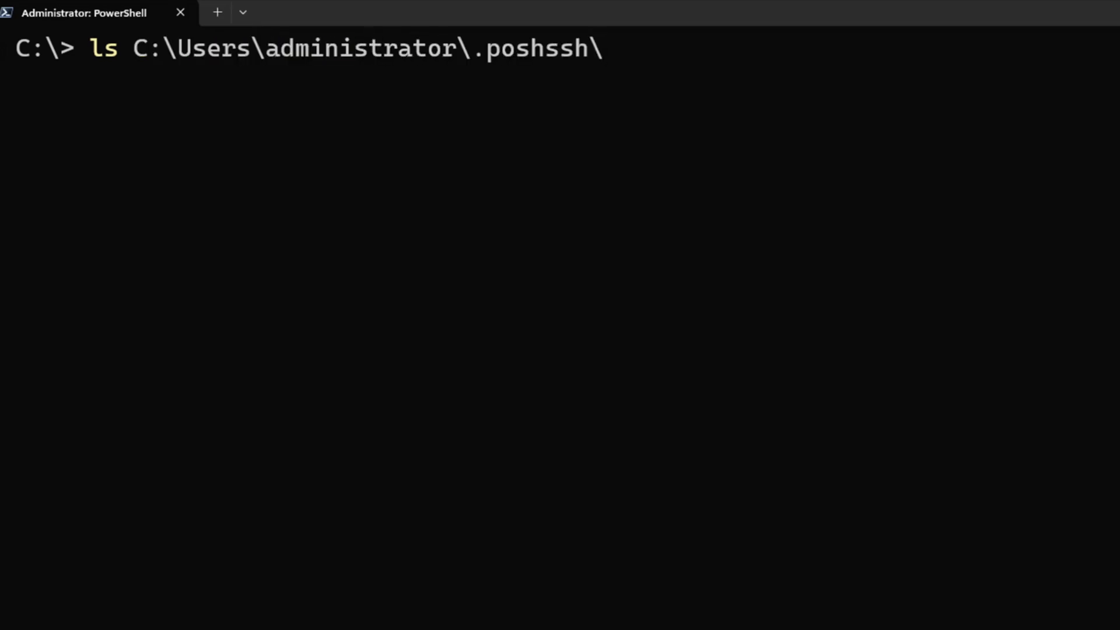
pyautogui.press('Enter')
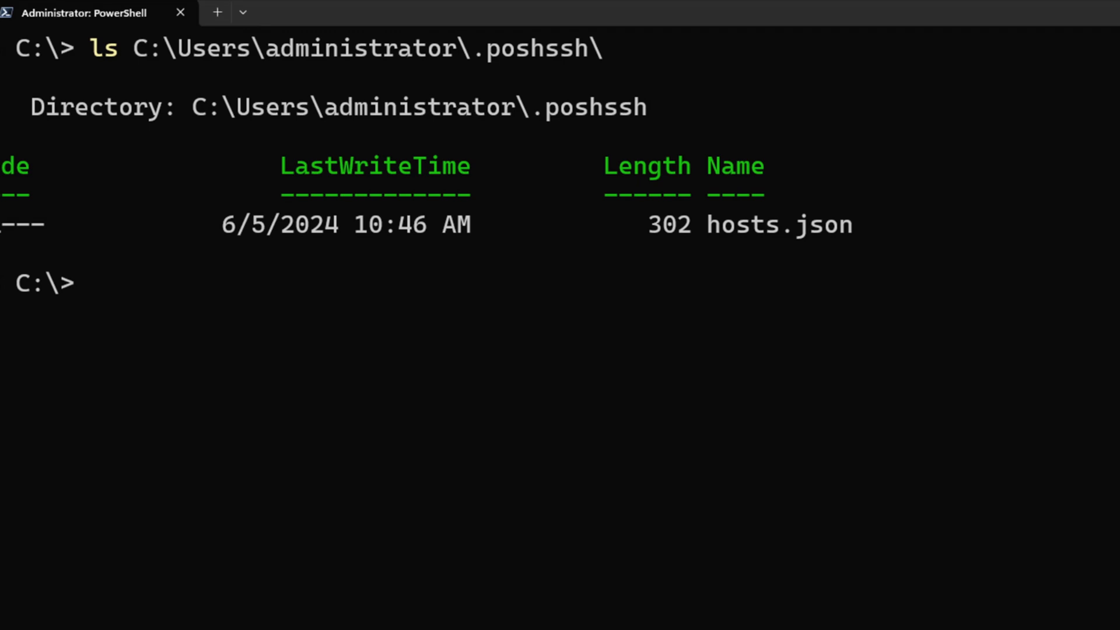
# Show the contents of C:\Users\administrator\.poshssh\hosts.json with get-content
pyautogui.write('get-content')
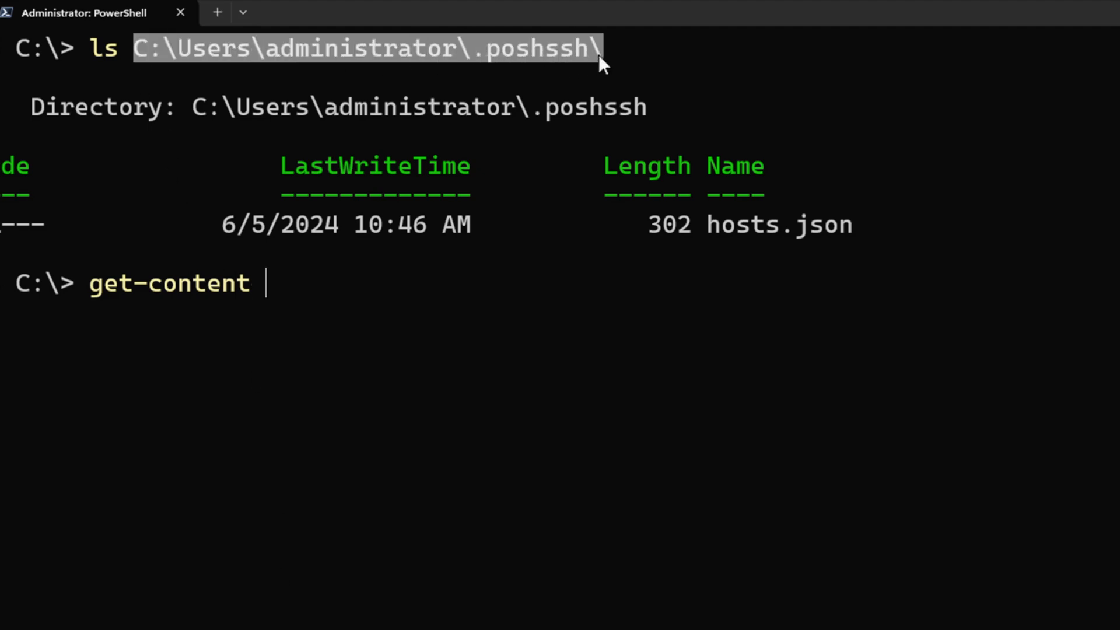
pyautogui.moveTo(429, 315)
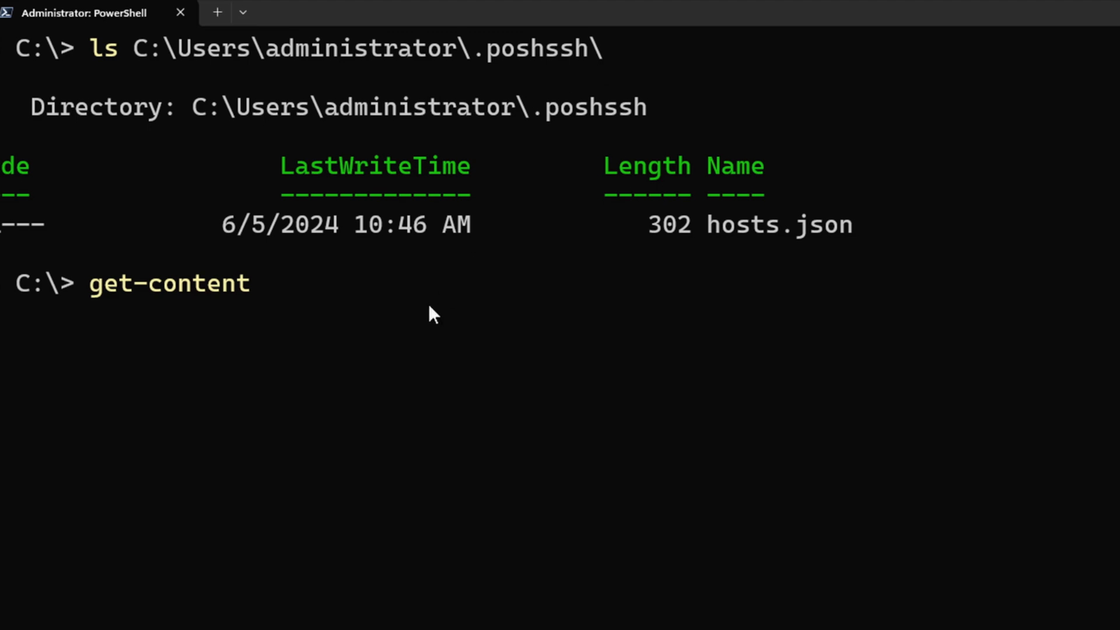
pyautogui.write('C:\\Users\\administrator\\.poshssh\\')
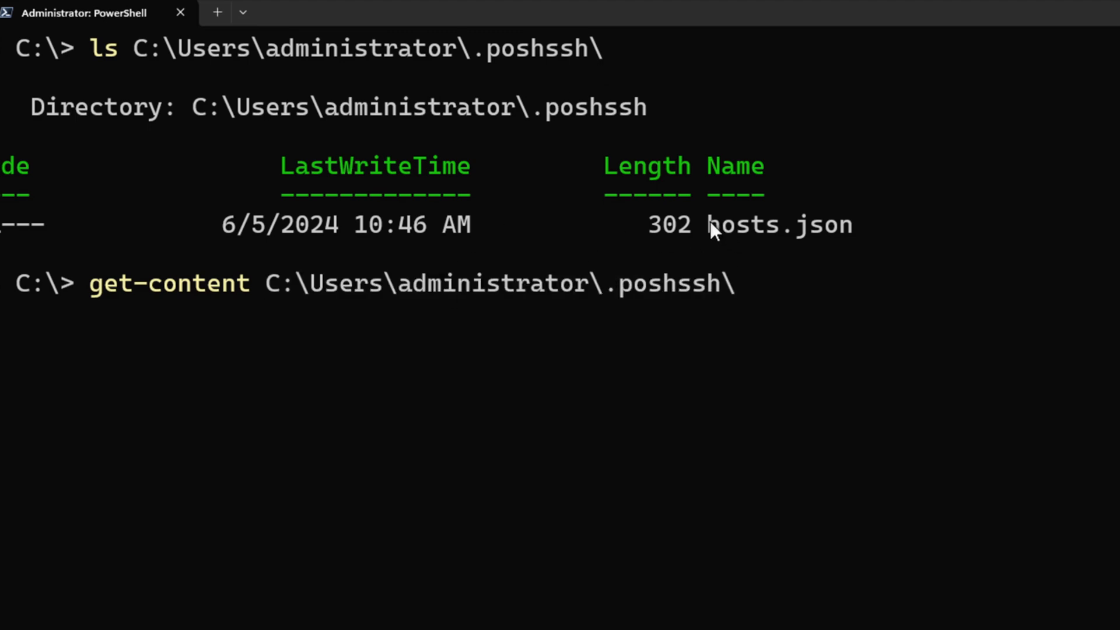
pyautogui.moveTo(850, 222)
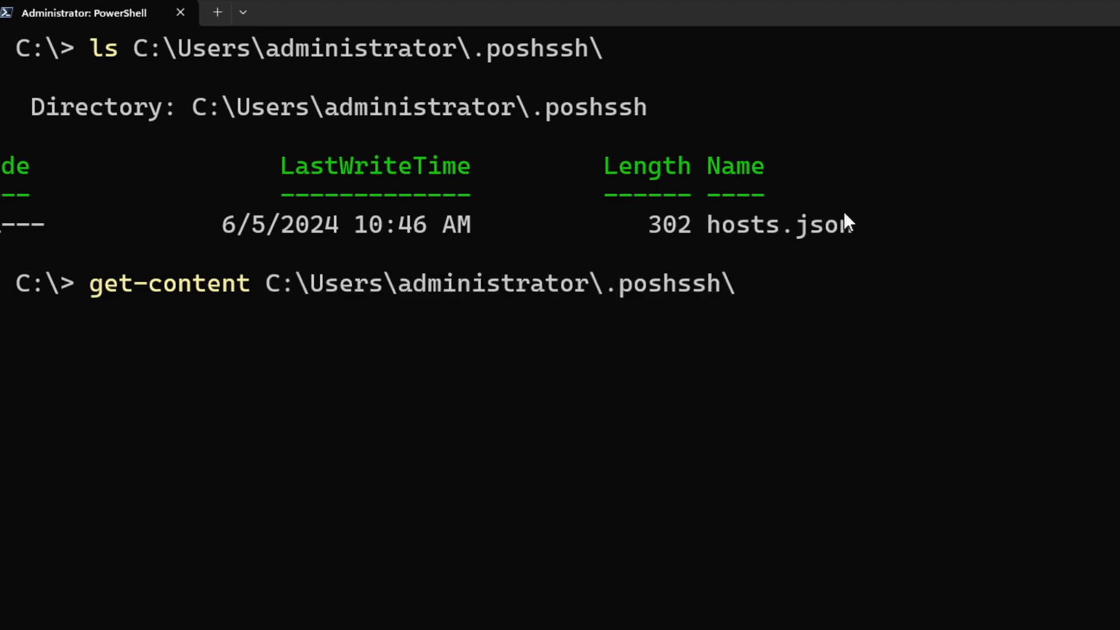
pyautogui.write('hosts.json')
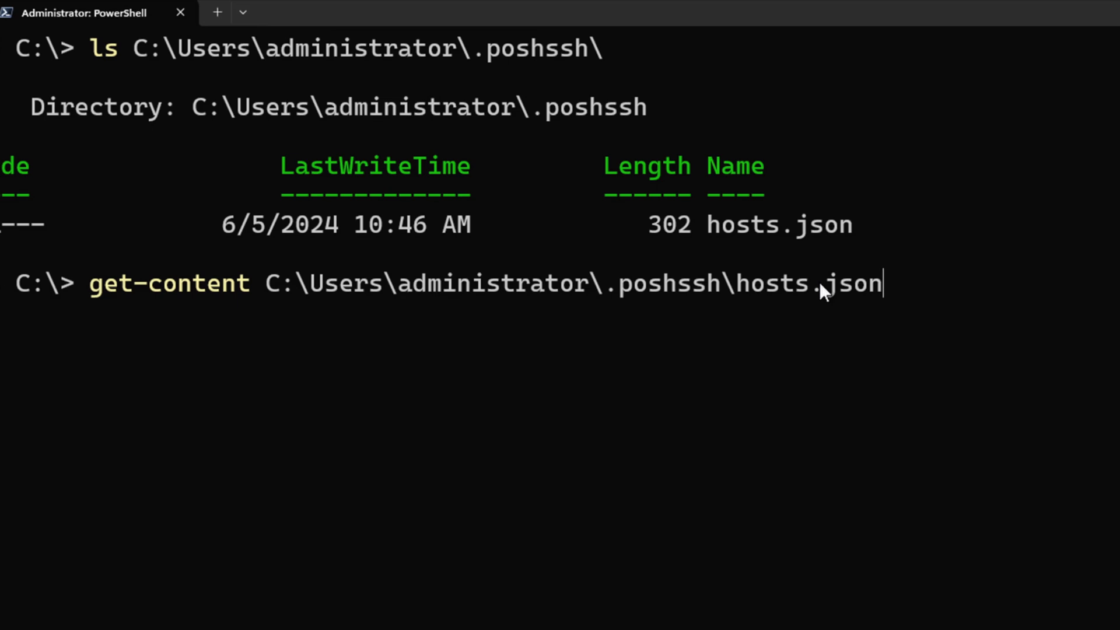
pyautogui.press('Enter')
pyautogui.write('Remove-SSHTrustedHost')
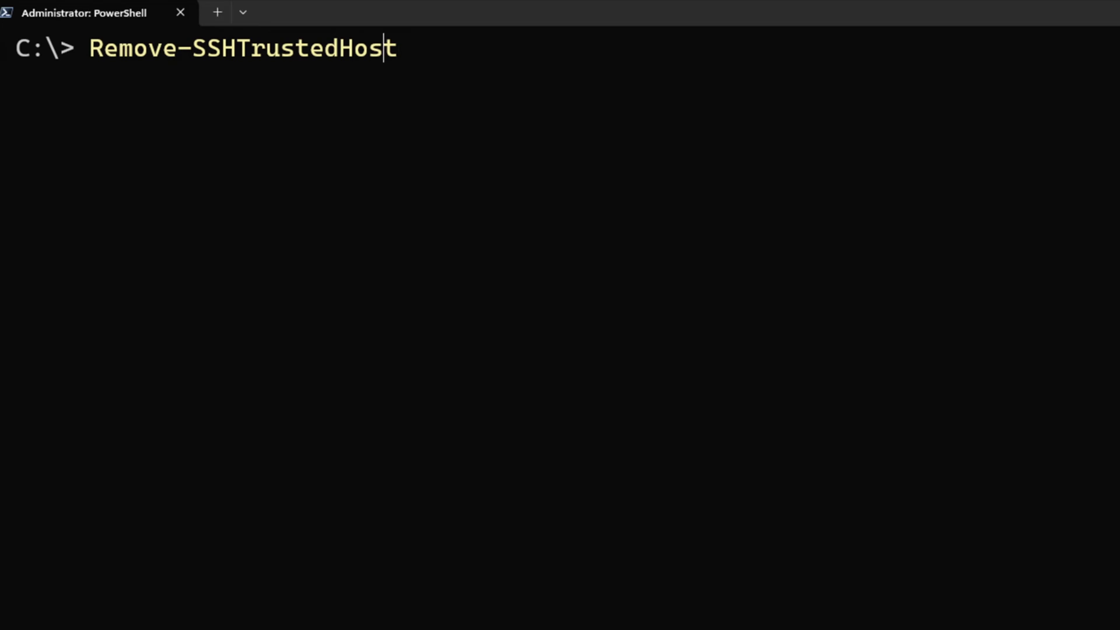
# Display help for Remove-SSHTrustedHost, including the server1 removal example, then clear the screen
pyautogui.press('Home')
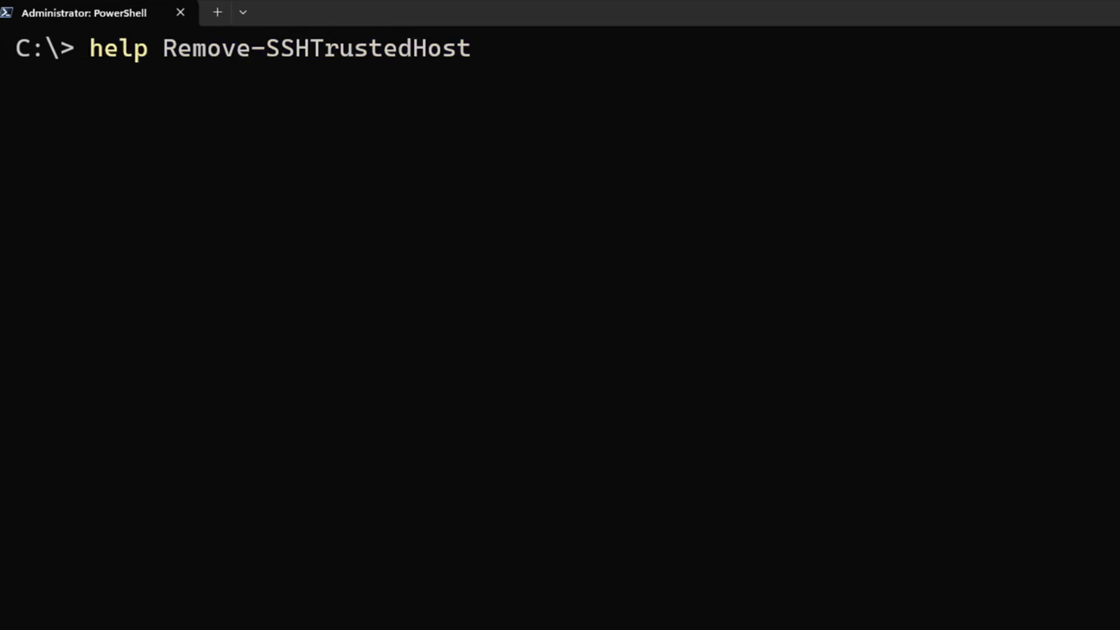
pyautogui.press('Enter')
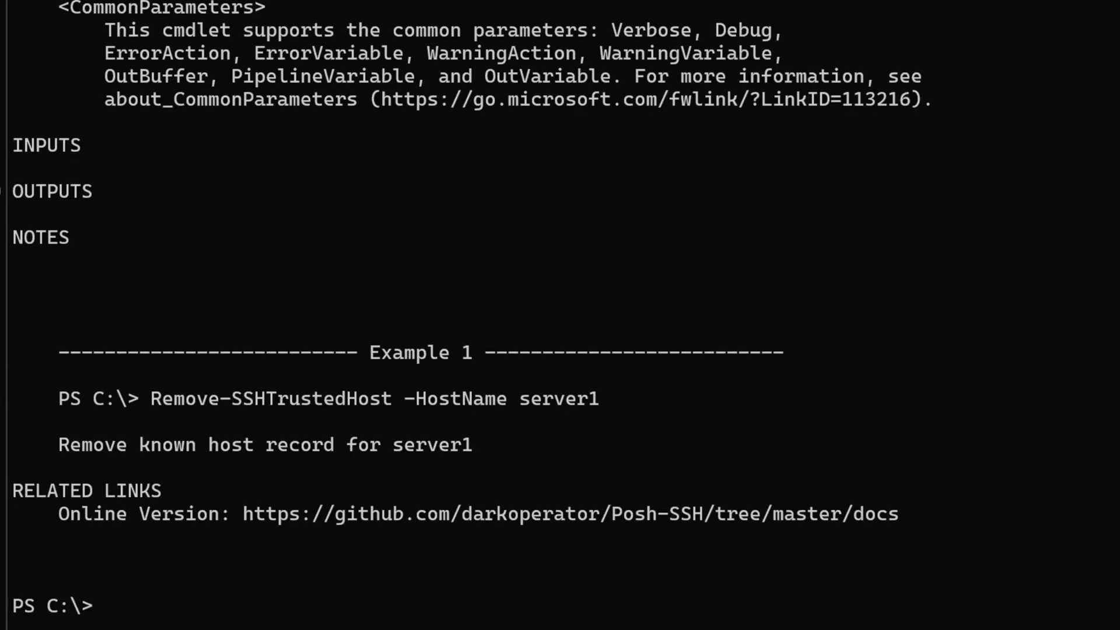
pyautogui.write('cls')
pyautogui.write('rem')
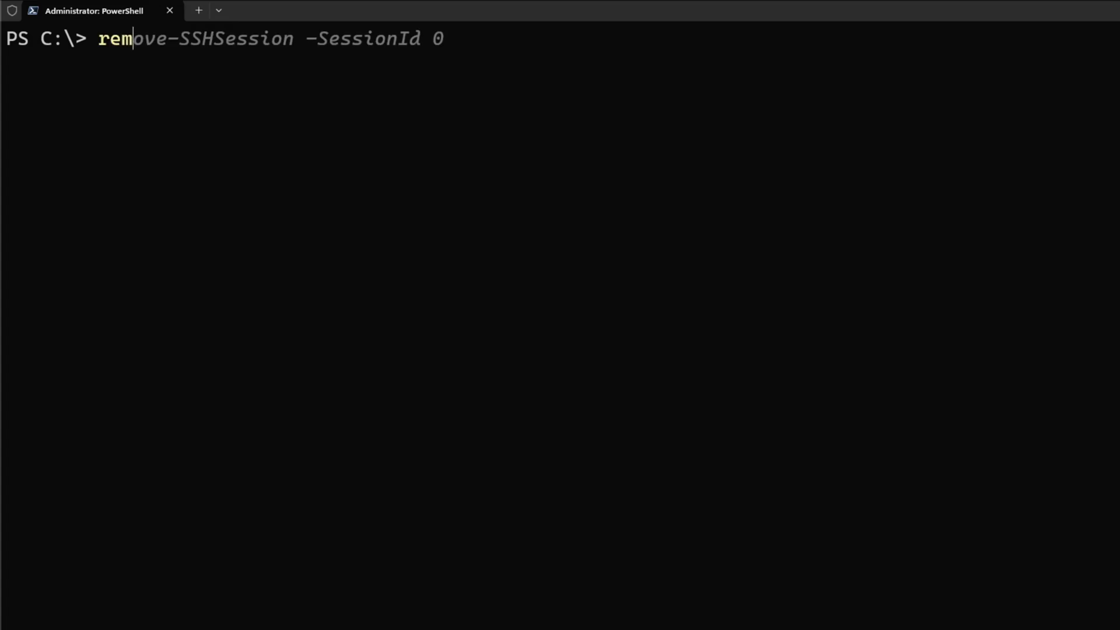
# Remove trusted host 192.168.1.100 using Remove-SSHTrustedHost -HostName
pyautogui.write('ove-s')
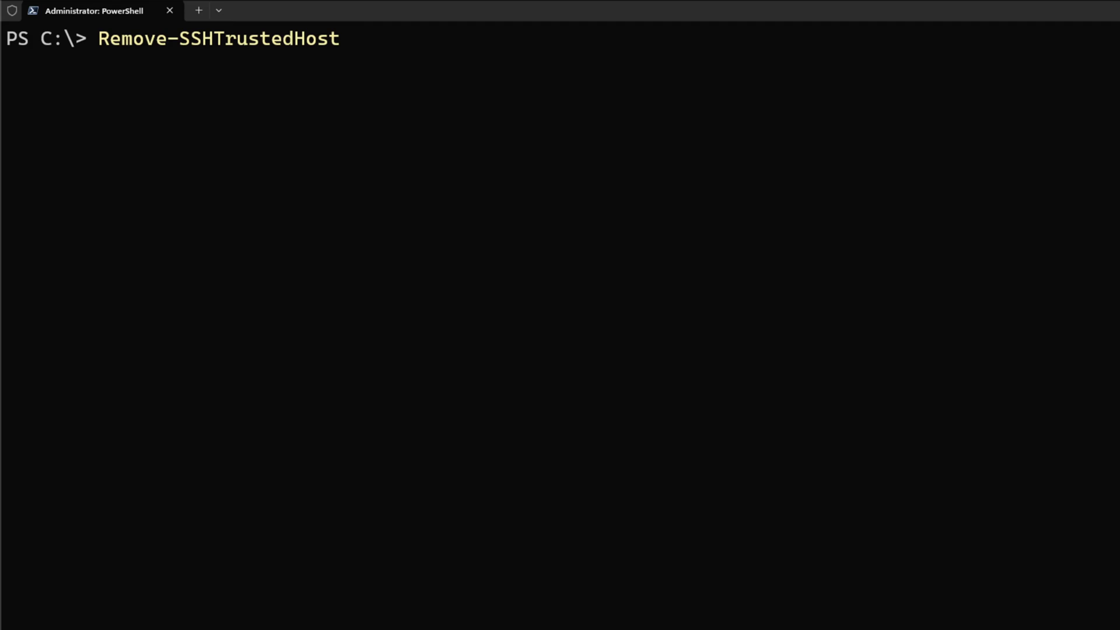
pyautogui.write('-HostName')
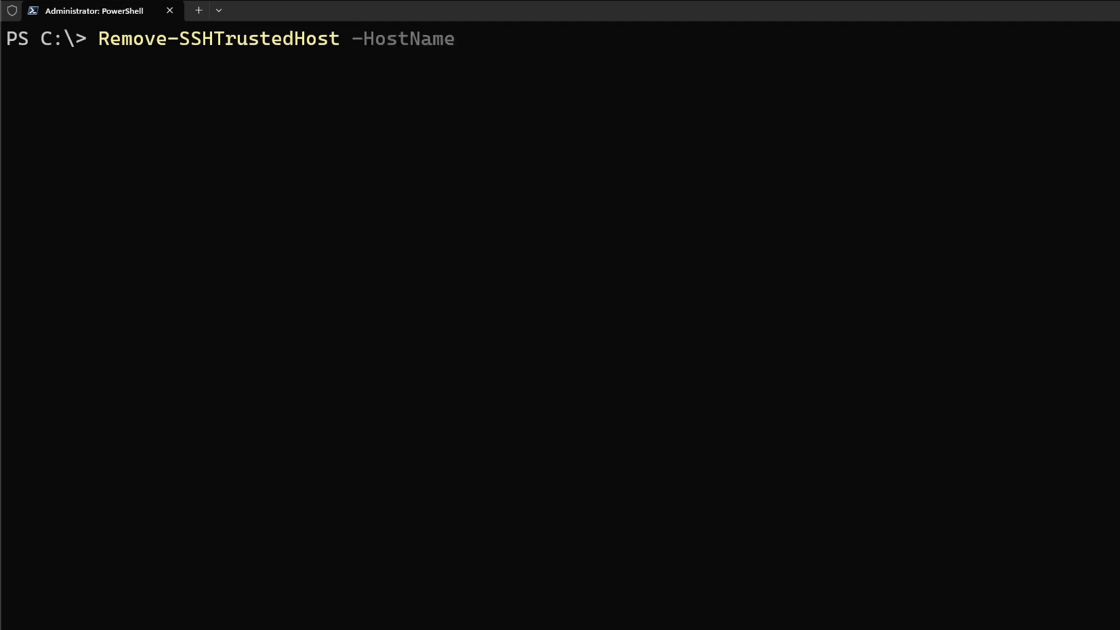
pyautogui.write('192.1')
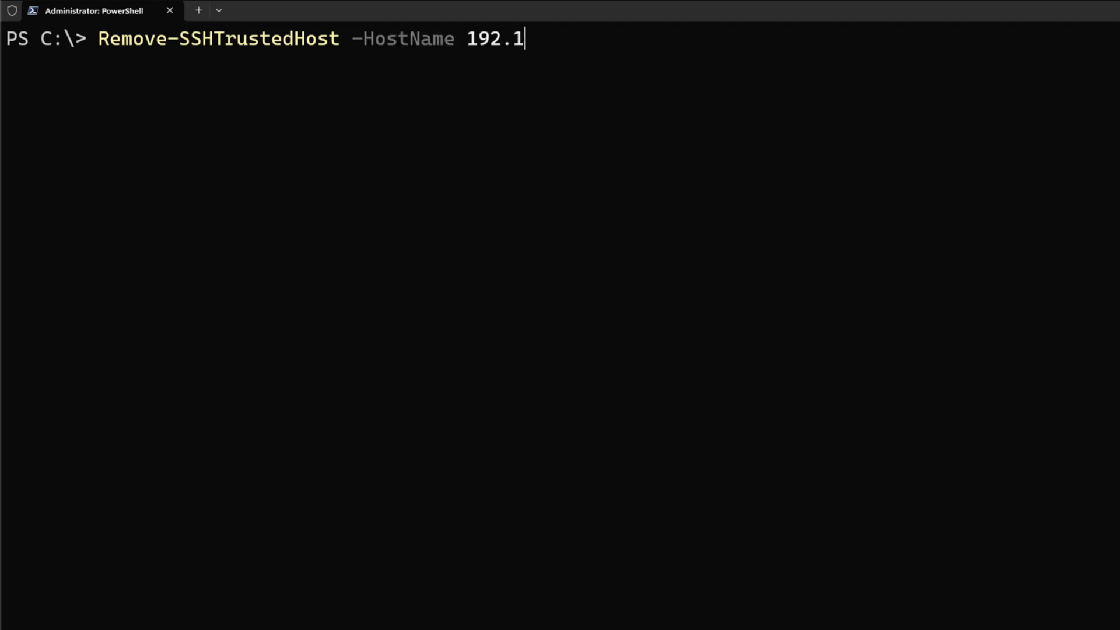
pyautogui.write('68.1.')
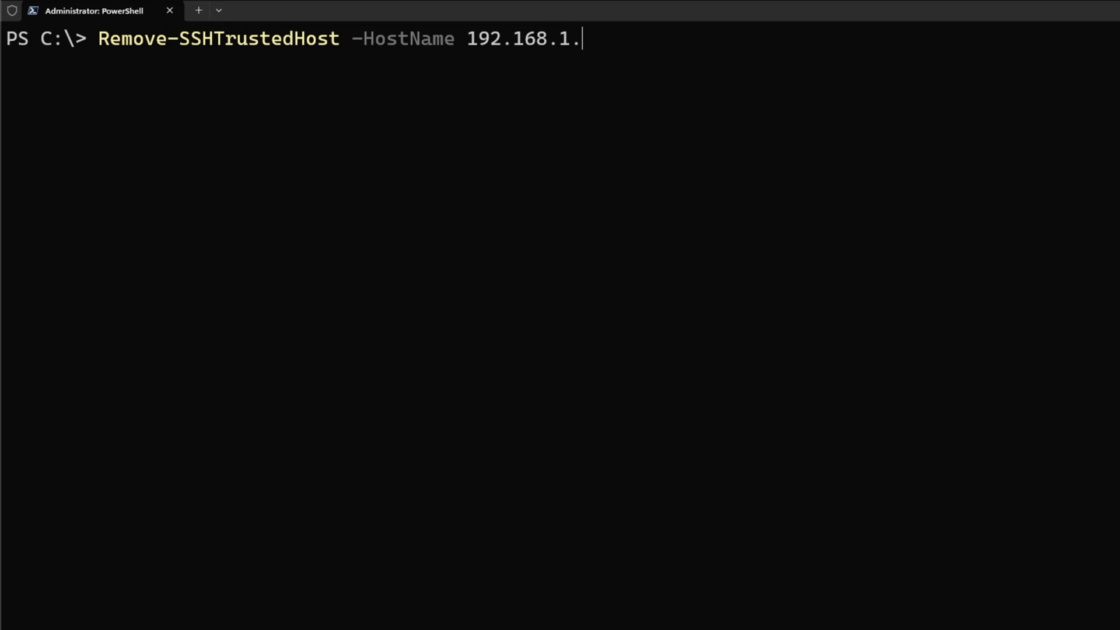
pyautogui.write('100')
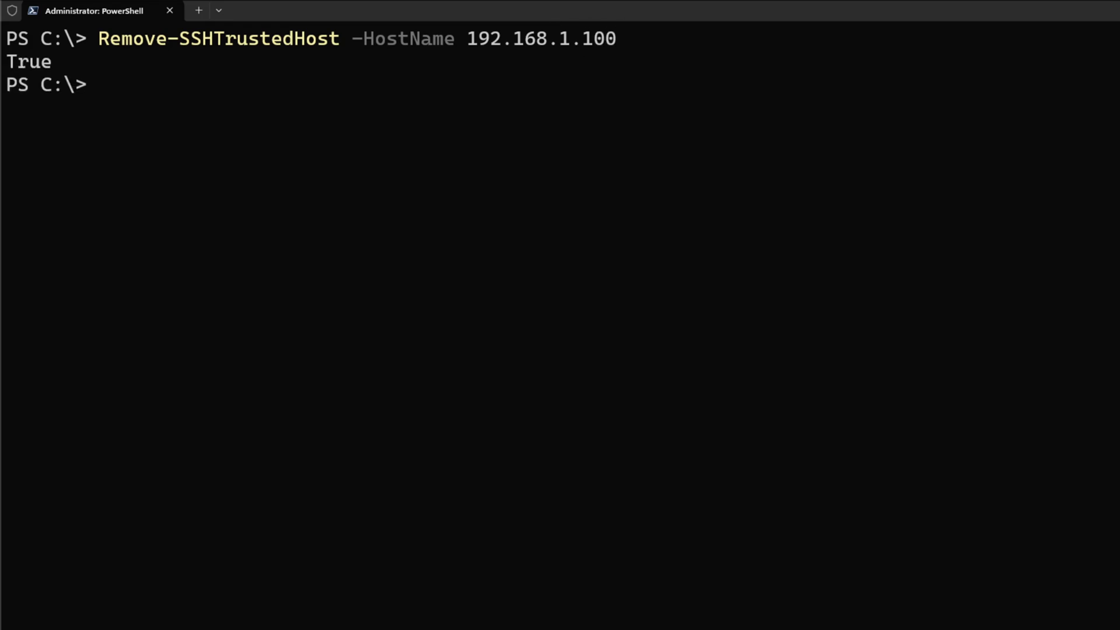
# Confirm with Get-SSHTrustedHost that only 192.168.1.101 remains trusted
pyautogui.write('get-content C:\\Users\\administrator\\.poshssh\\hosts.json')
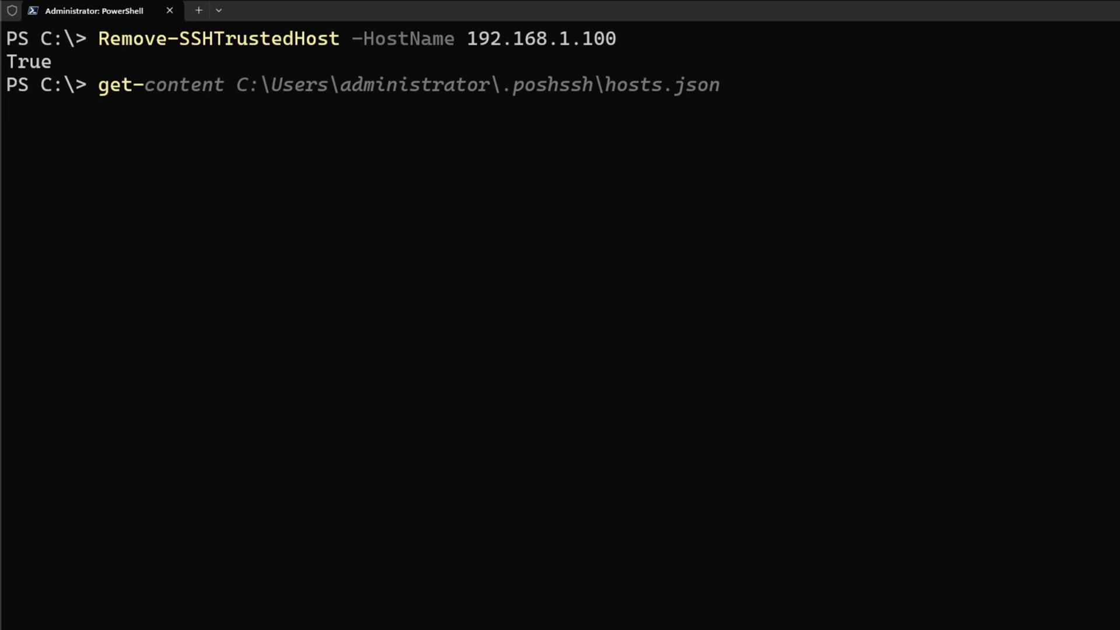
pyautogui.write('Get-SSHTrustedHost')
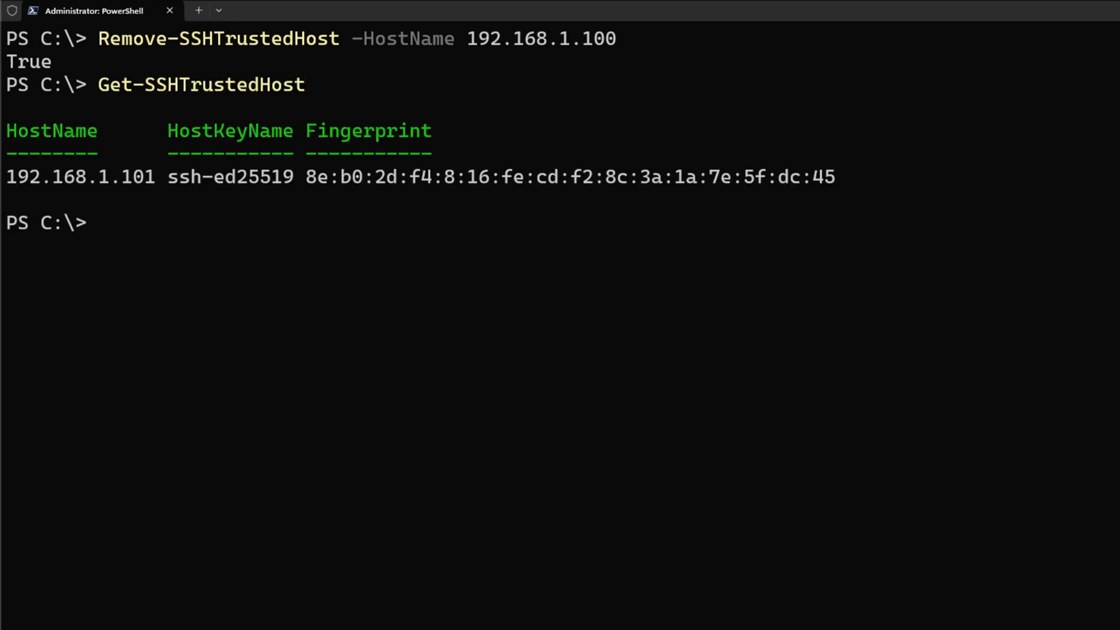
pyautogui.write('get')
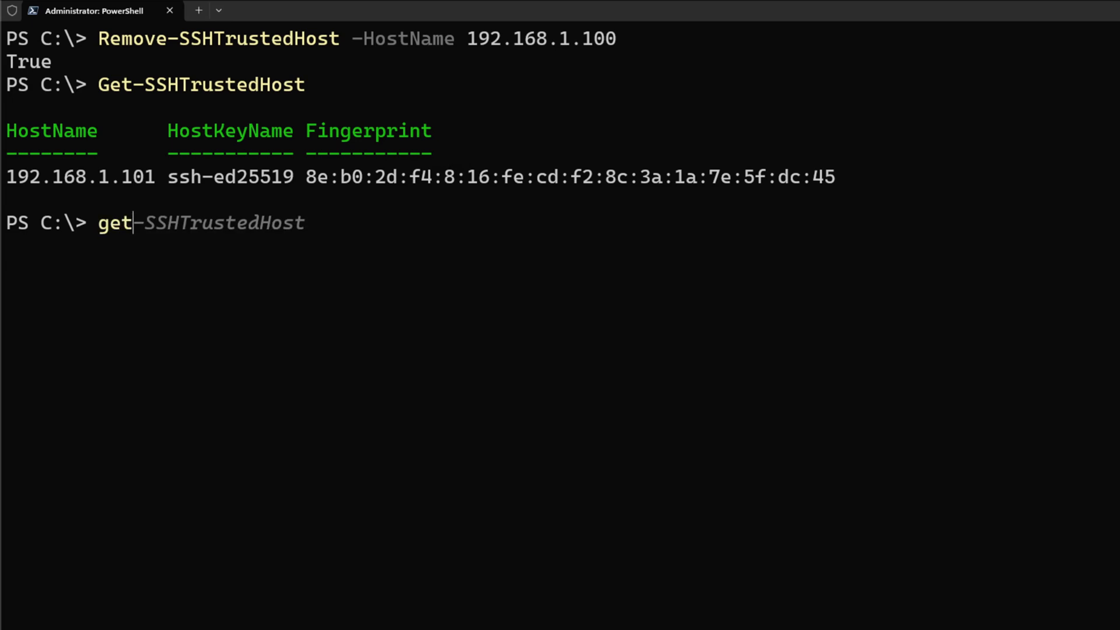
pyautogui.write('-ssh')
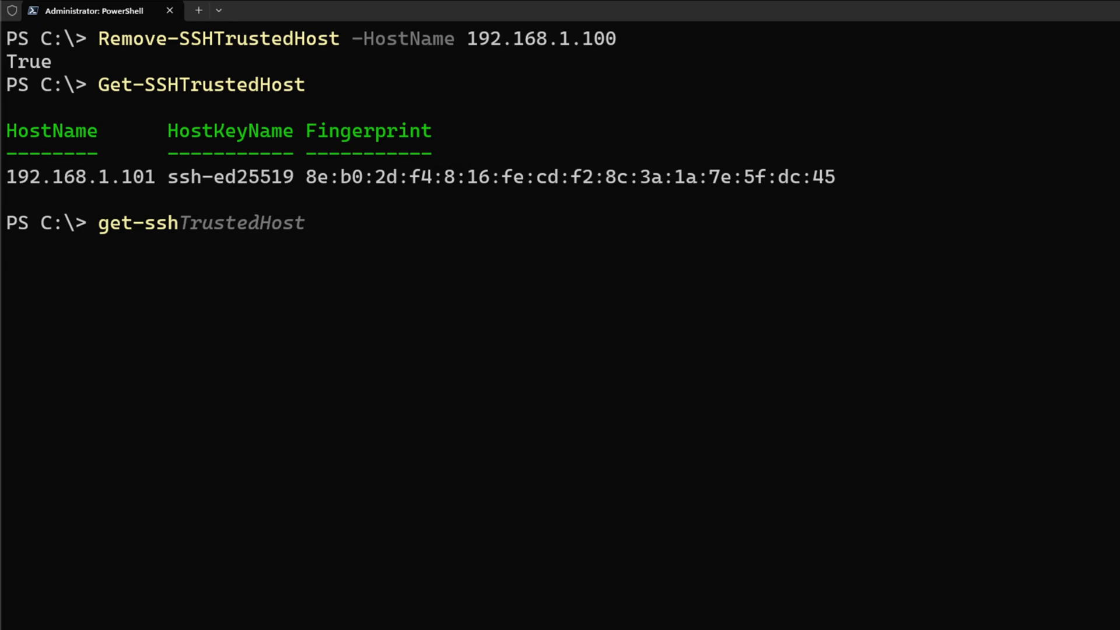
# Fetch the ssh-ed25519 host key fingerprint of 192.168.1.100 with Get-SSHHostKey -ComputerName
pyautogui.write('Get-SSHHostKey')
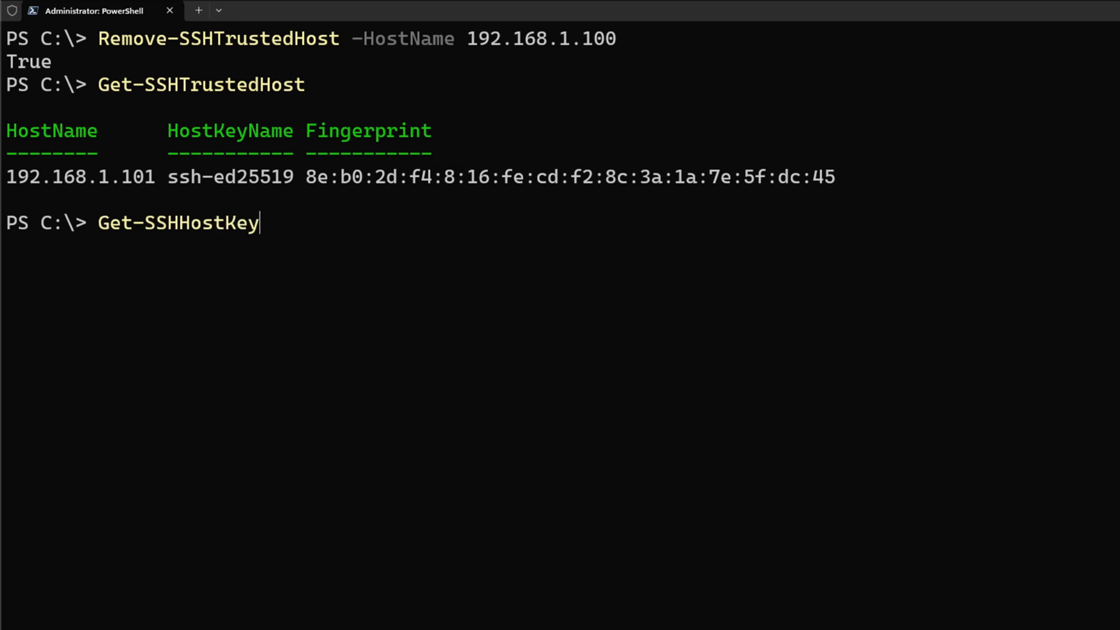
pyautogui.write('-ComputerName 192.')
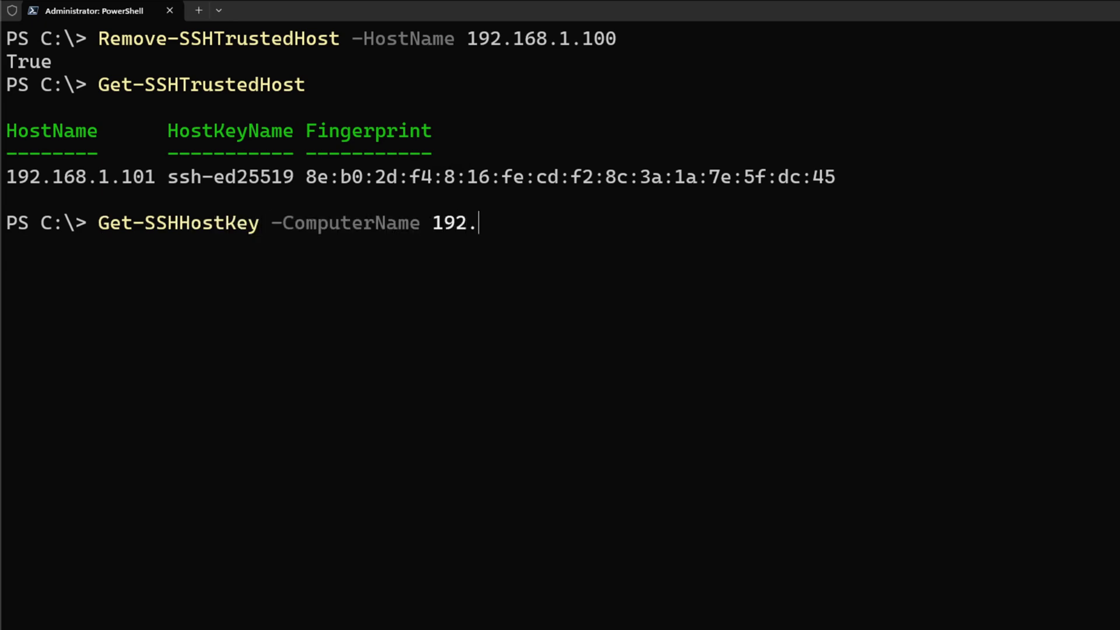
pyautogui.write('168.1.100')
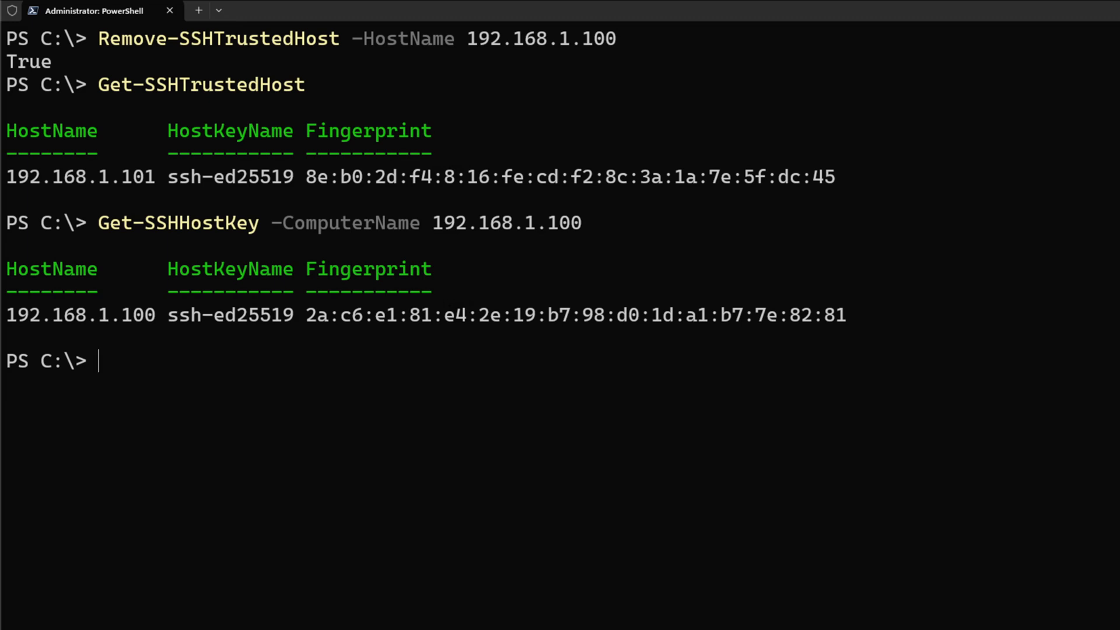
pyautogui.write('help Remove-SSHTrustedHost')
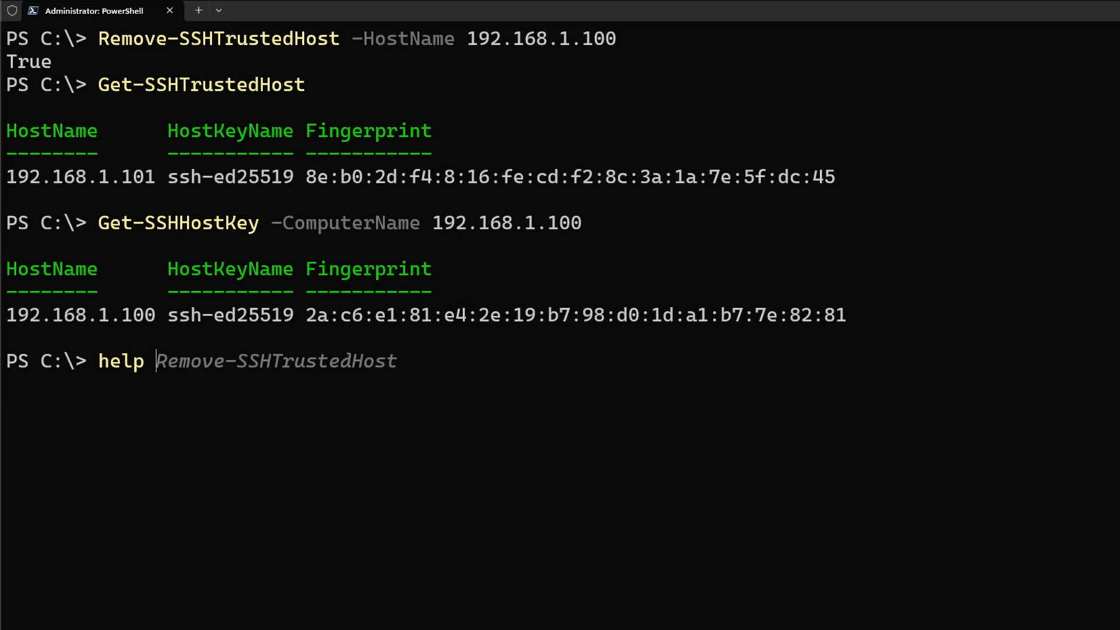
# Show help for Get-SSHHostKey, including its ComputerName parameter syntax
pyautogui.write('get-ssh')
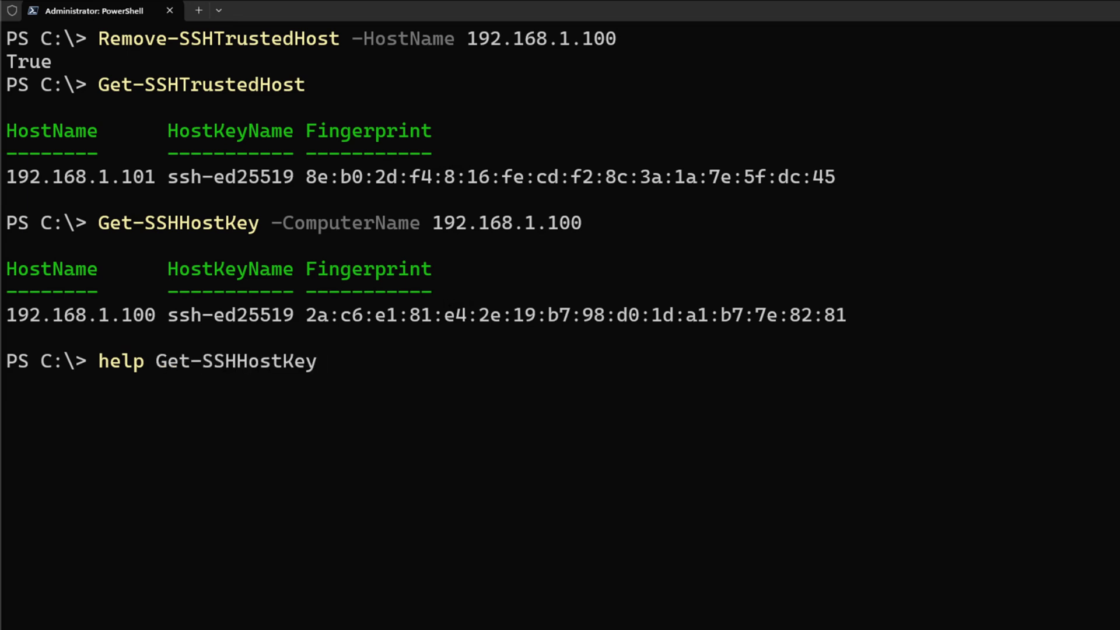
pyautogui.press('enter')
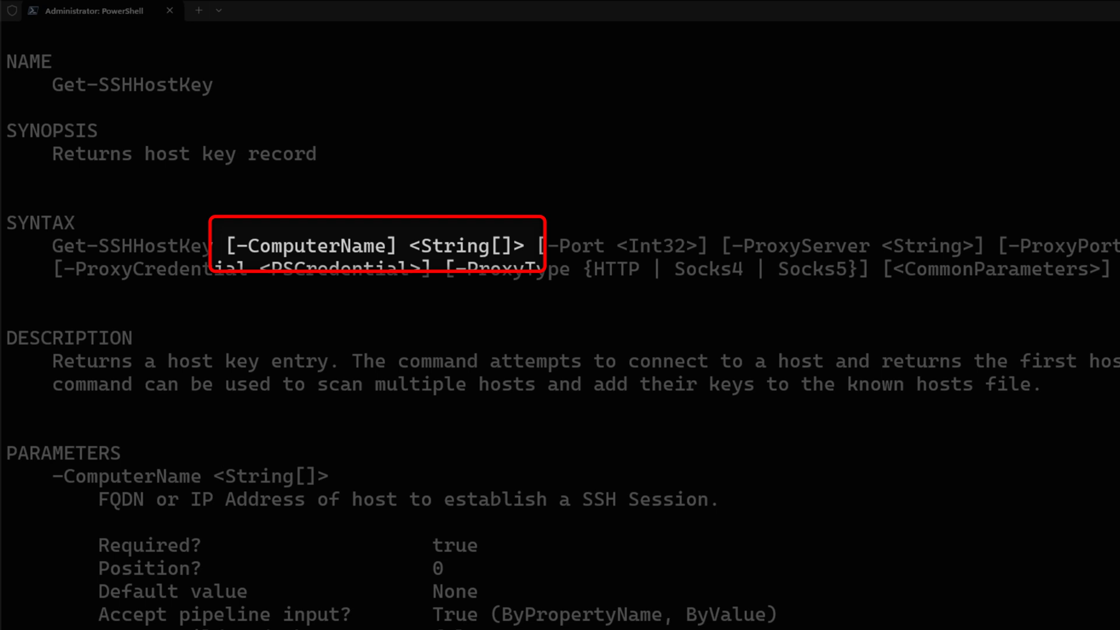
pyautogui.moveTo(493, 253)
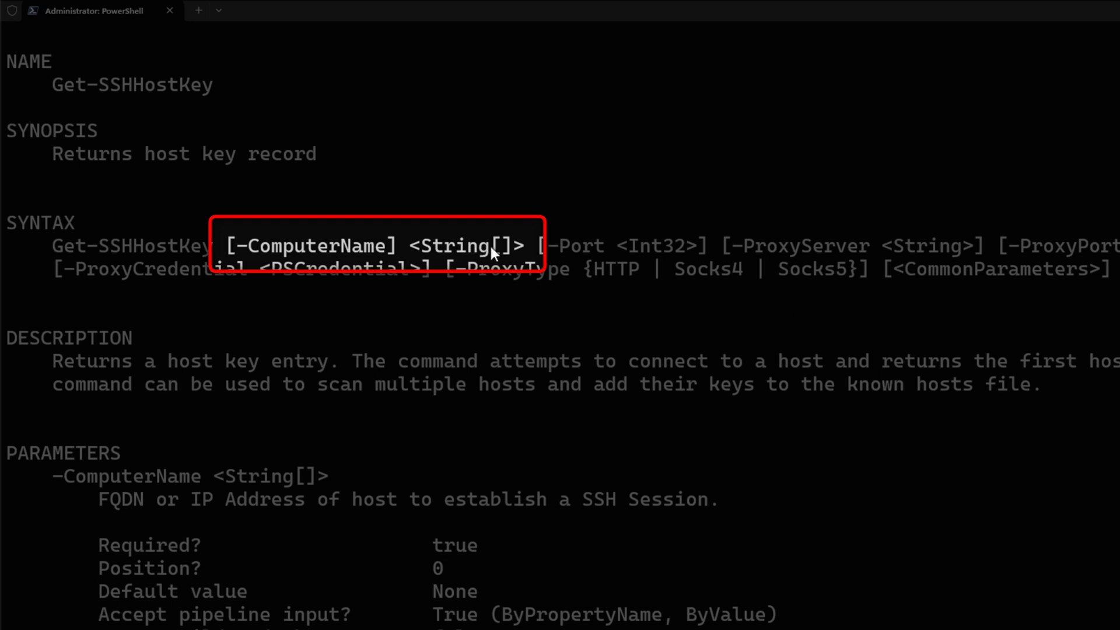
pyautogui.moveTo(637, 339)
pyautogui.write('get-SSHHostKey -ComputerName 192.168.1.100')
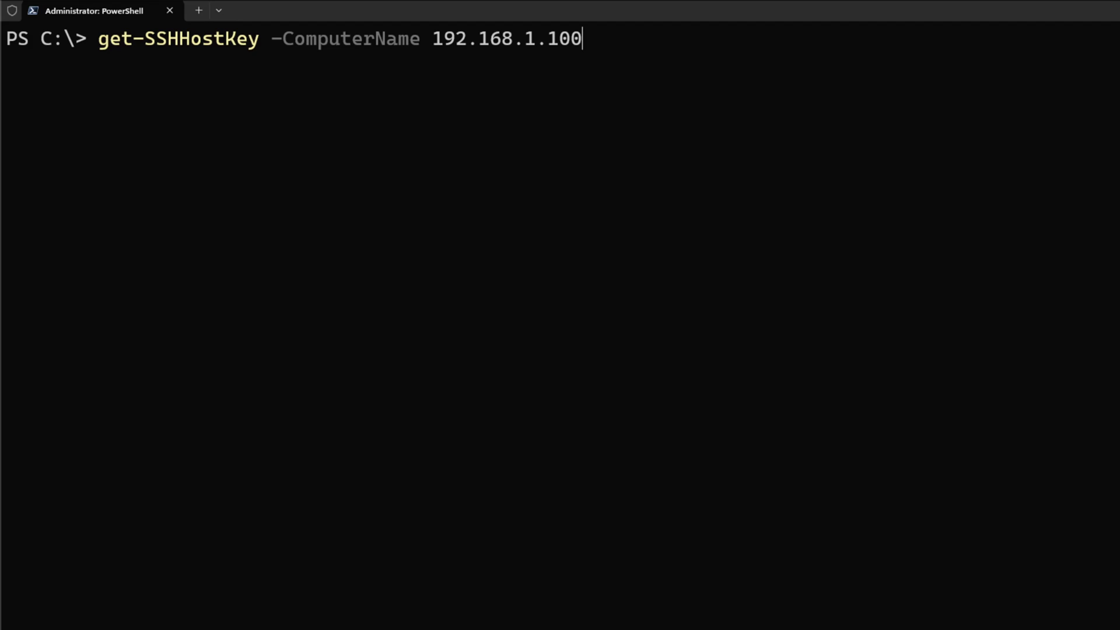
# Query host keys for 192.168.1.100, 192.168.1.1 and 192.168.1.101 in one Get-SSHHostKey command
pyautogui.write(',')
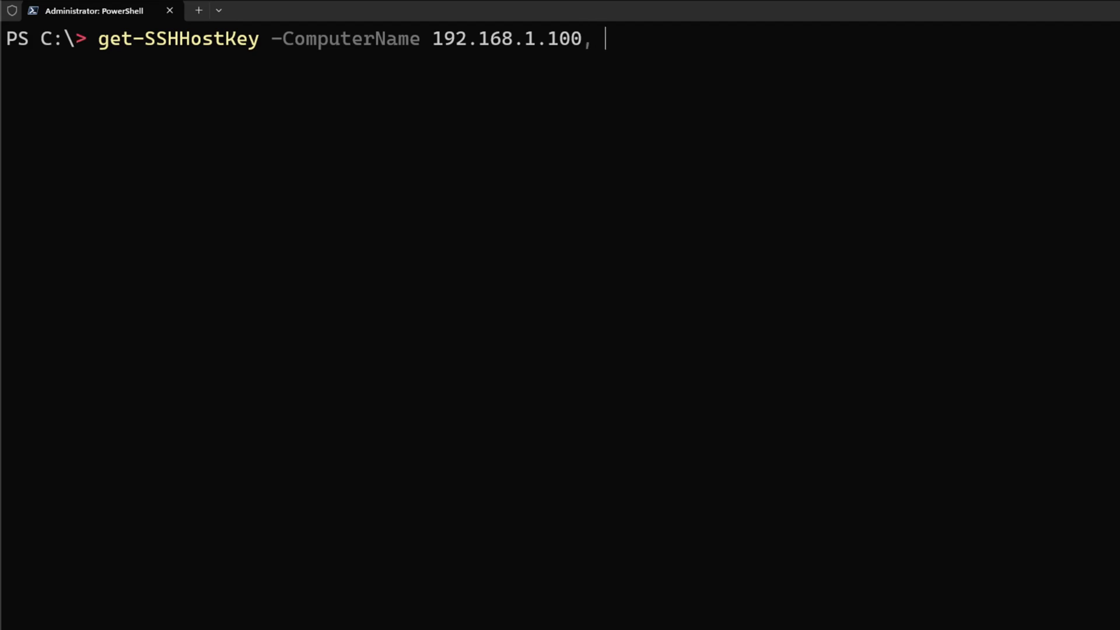
pyautogui.write('192.168')
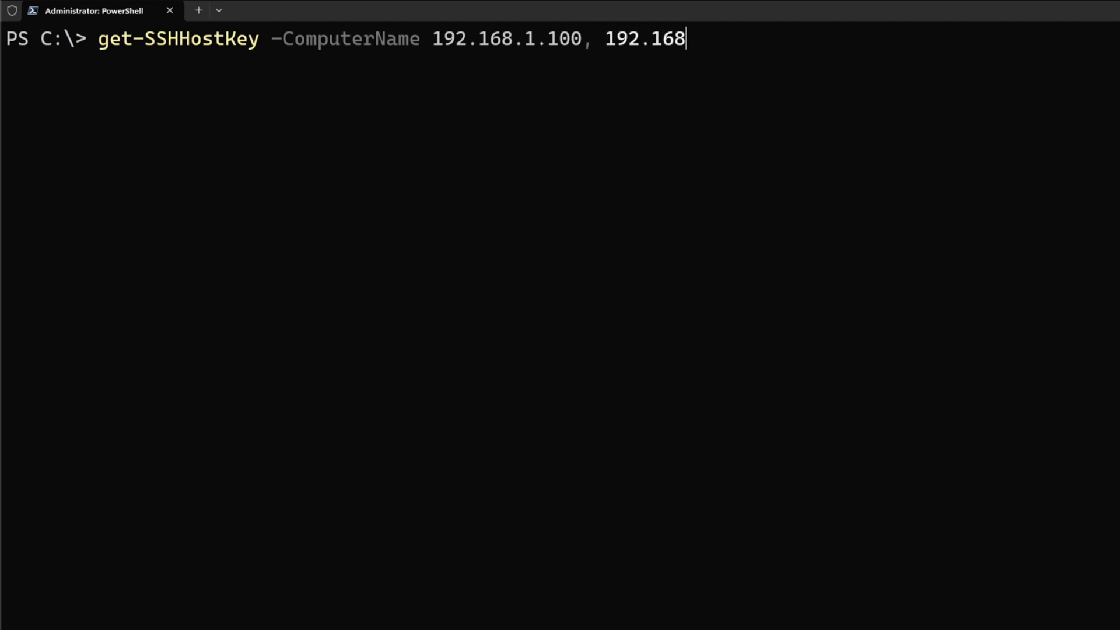
pyautogui.write('.1.1,')
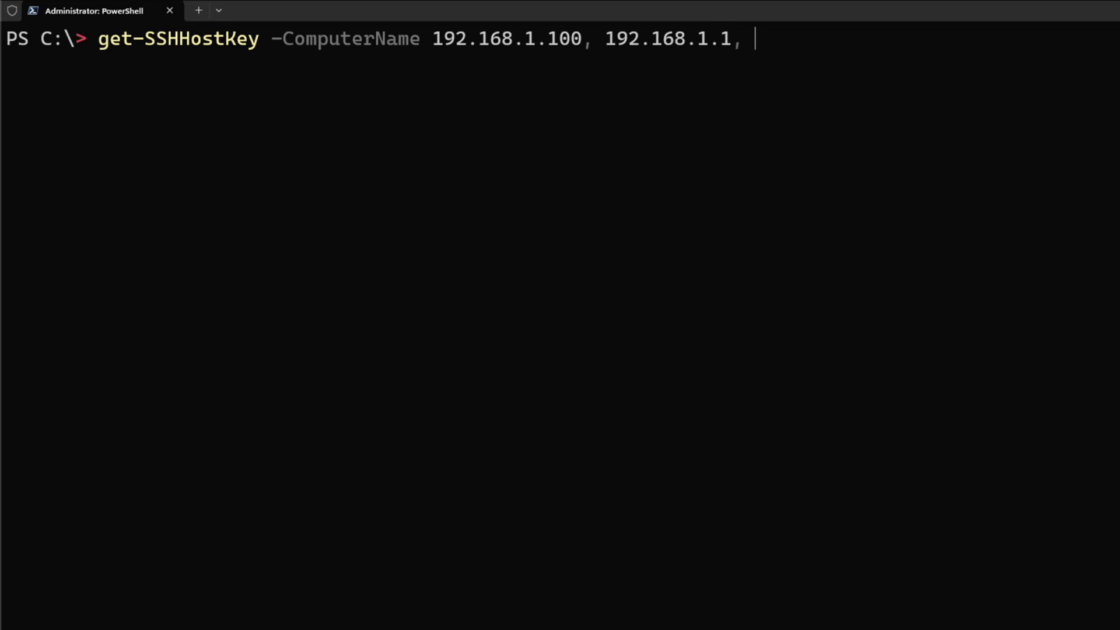
pyautogui.write('192.168')
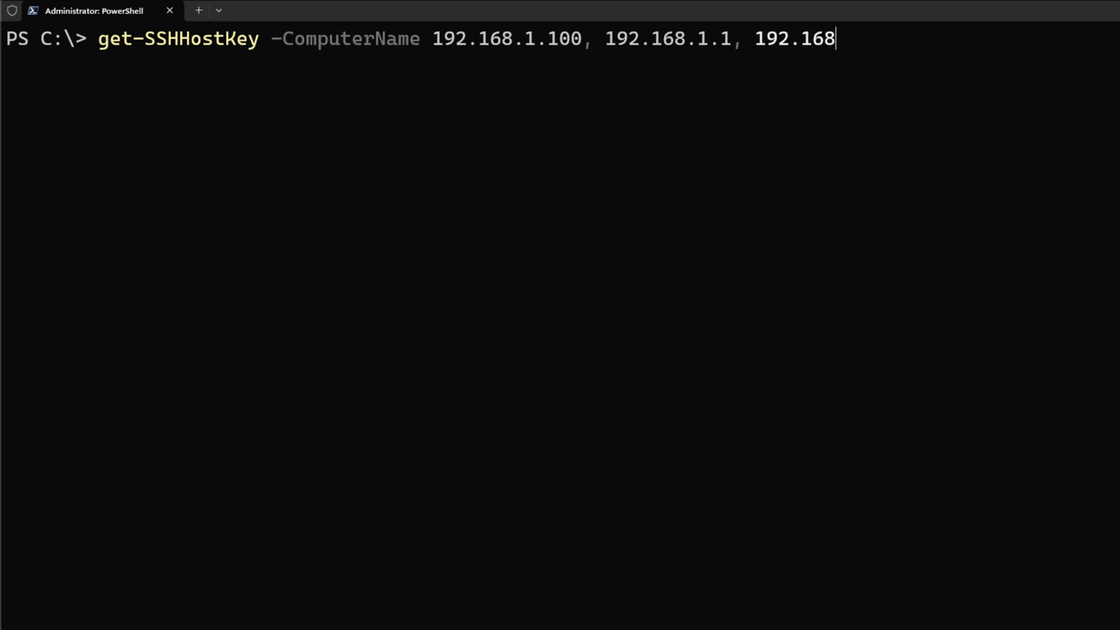
pyautogui.write('.1.')
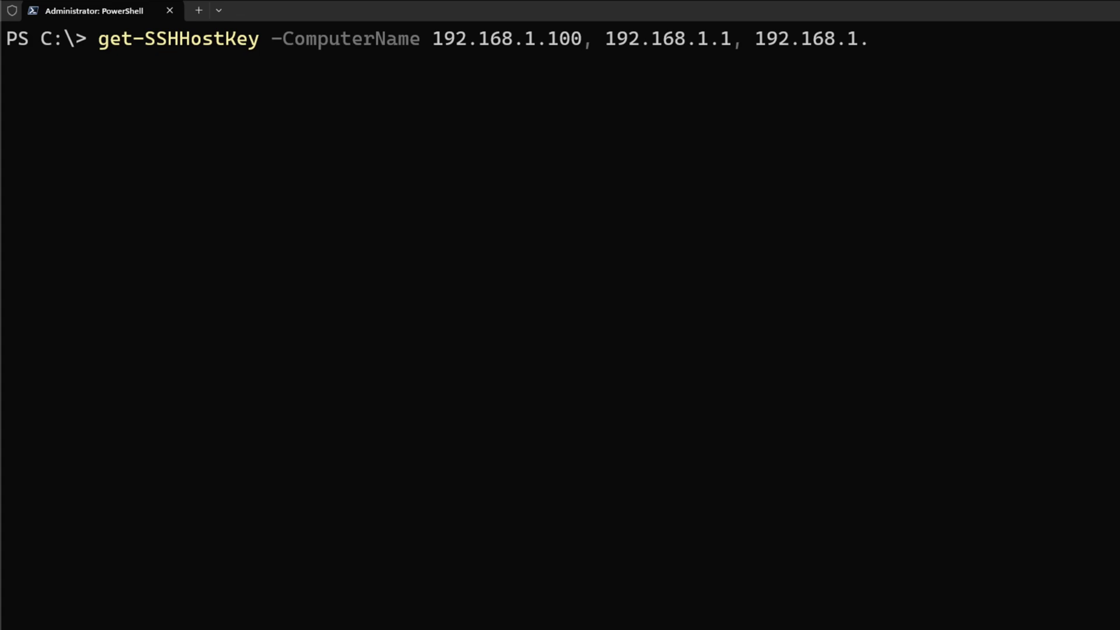
pyautogui.write('101')
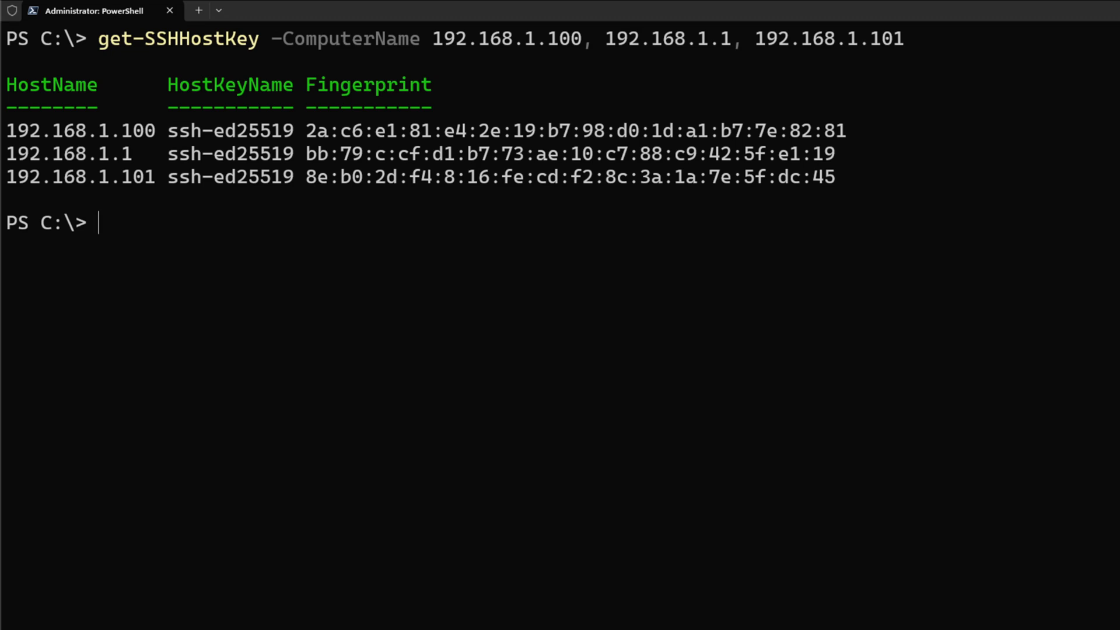
# Read New-SSHTrustedHost help down to the example piping Get-SSHHostKey output into it
pyautogui.write('help')
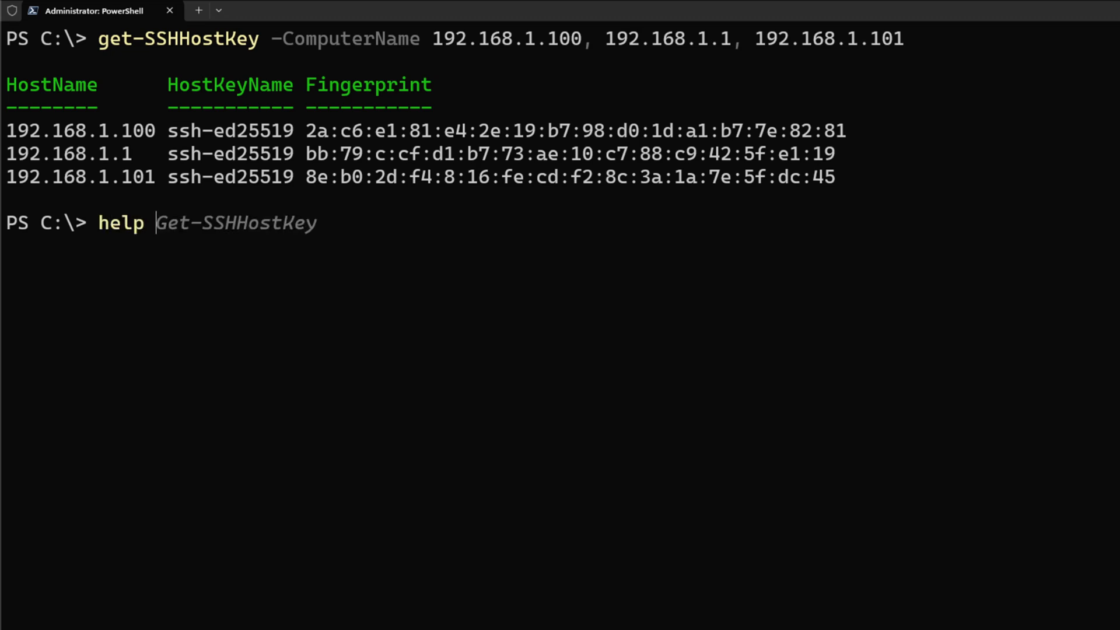
pyautogui.write('new-ssh')
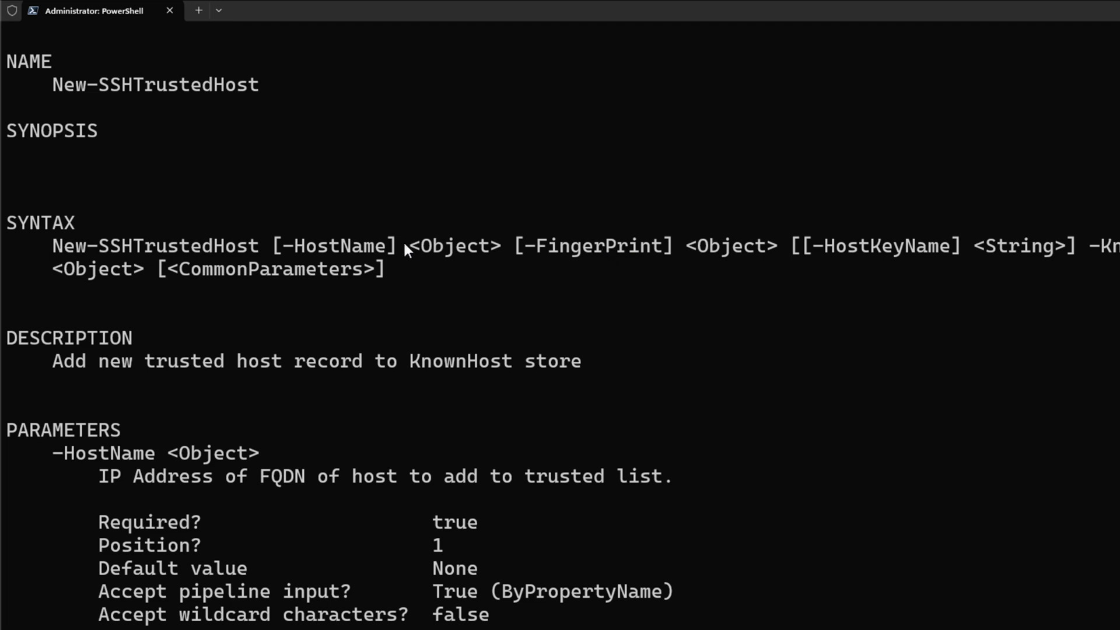
pyautogui.moveTo(621, 274)
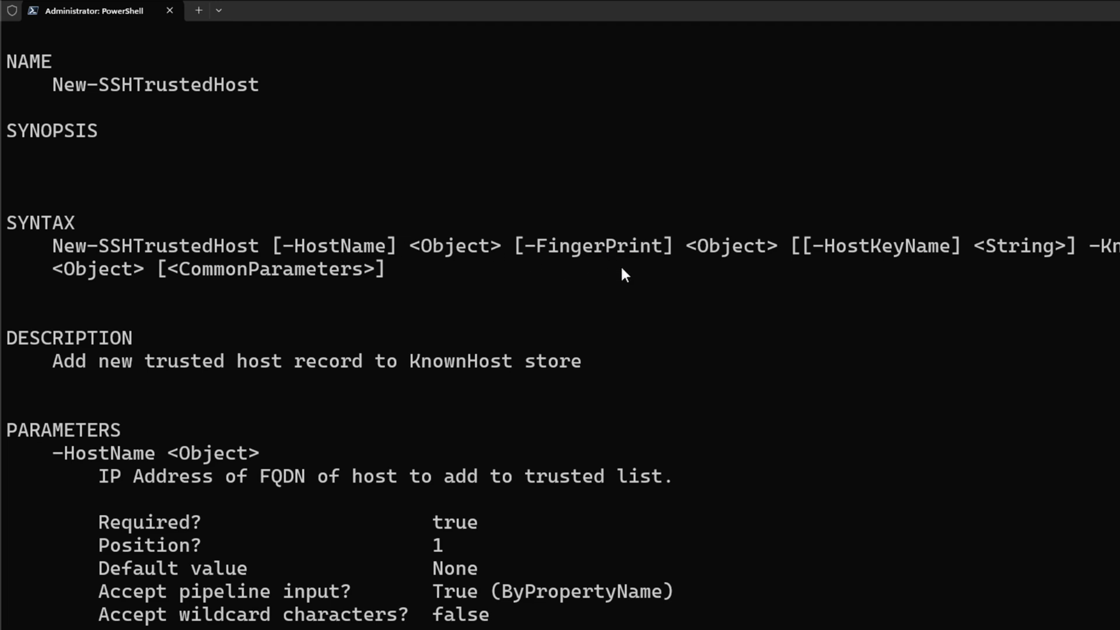
pyautogui.scroll(-3)
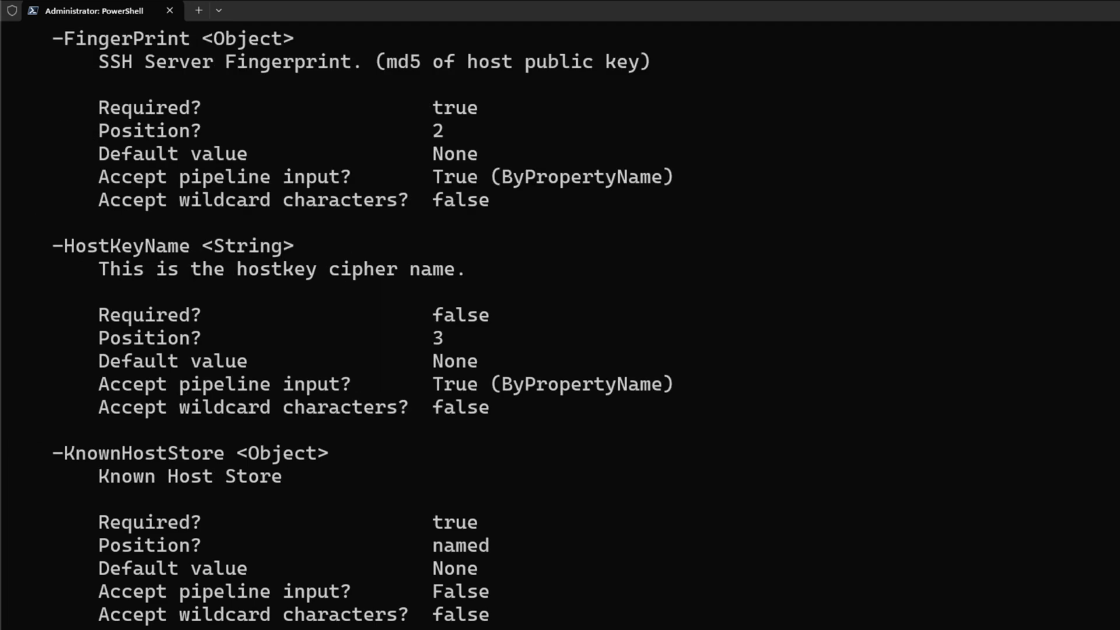
pyautogui.moveTo(622, 276)
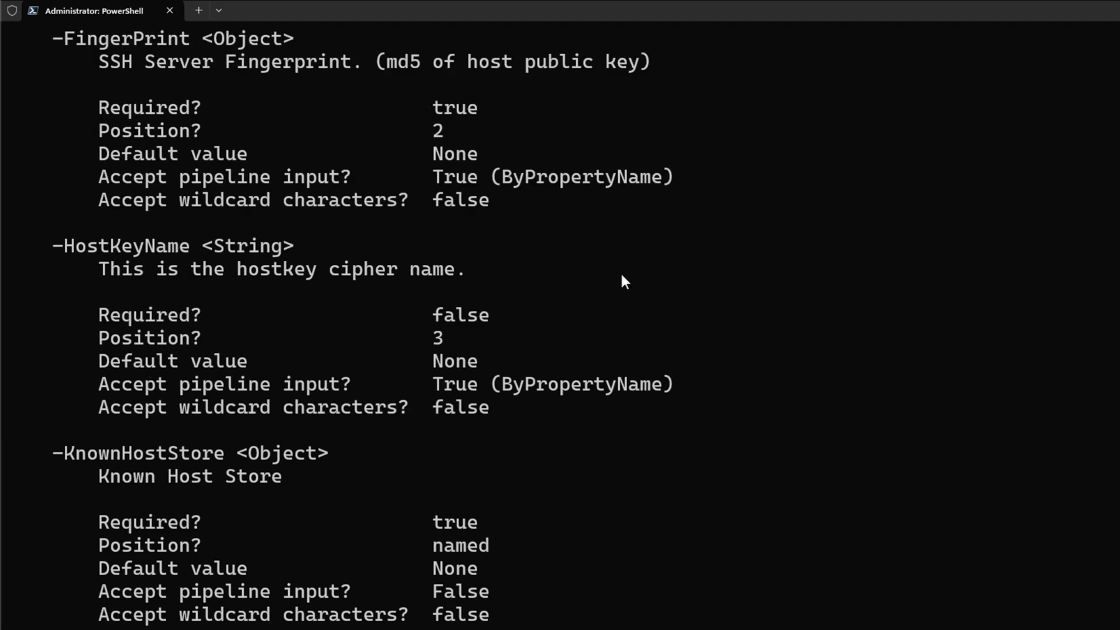
pyautogui.scroll(-3)
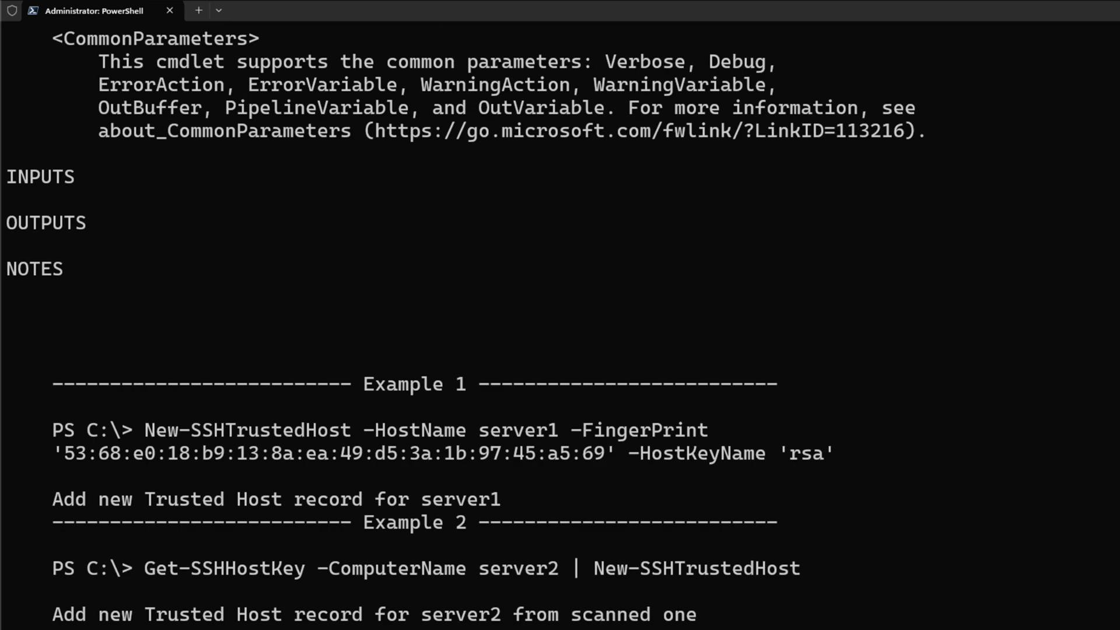
pyautogui.scroll(-3)
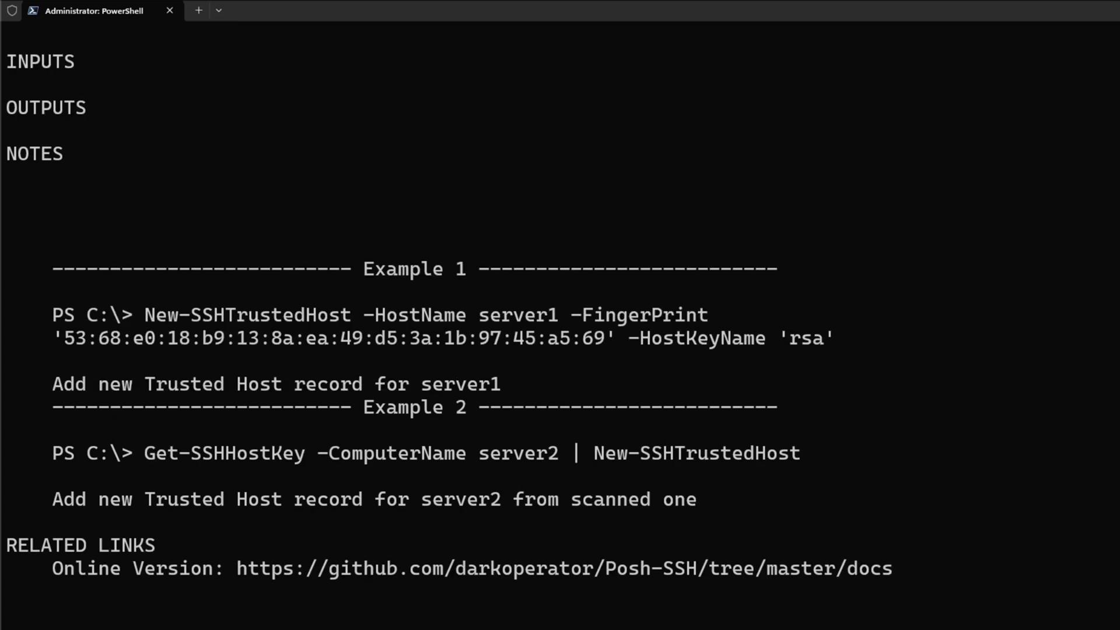
pyautogui.moveTo(1017, 364)
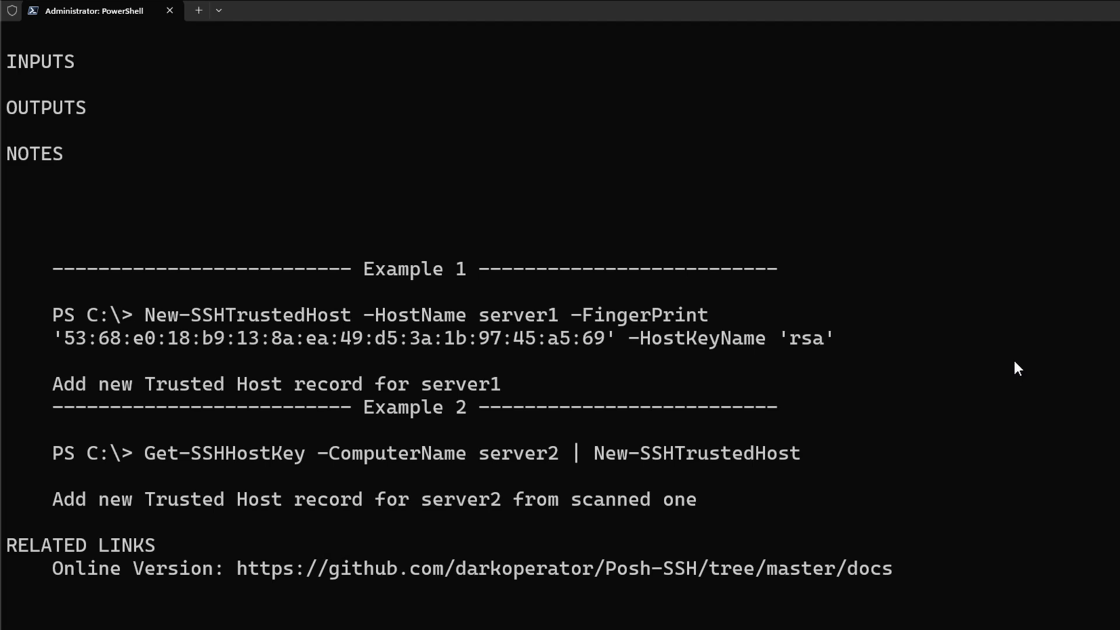
# Pipe Get-SSHHostKey results for the hosts into New-SSHTrustedHost, leaving three trusted hosts
pyautogui.write('get-SSHHostKey -ComputerName 192.168.1.100, 192.168.1.1, 192.168.1.101')
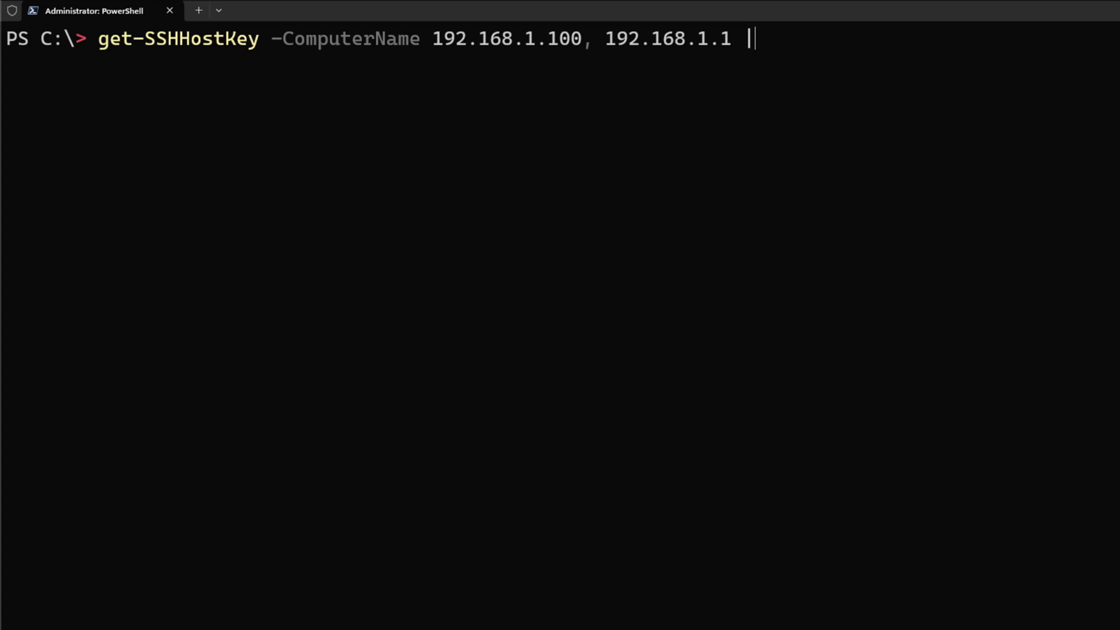
pyautogui.write('new-ss')
pyautogui.write('Get-SSHTrustedHost')
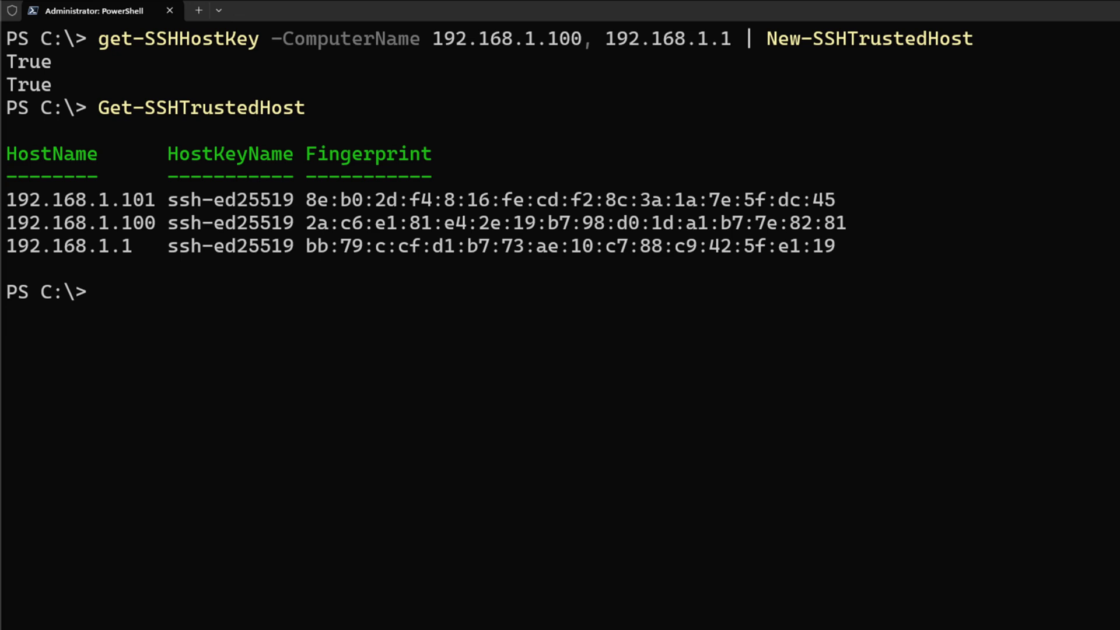
pyautogui.write('cls')
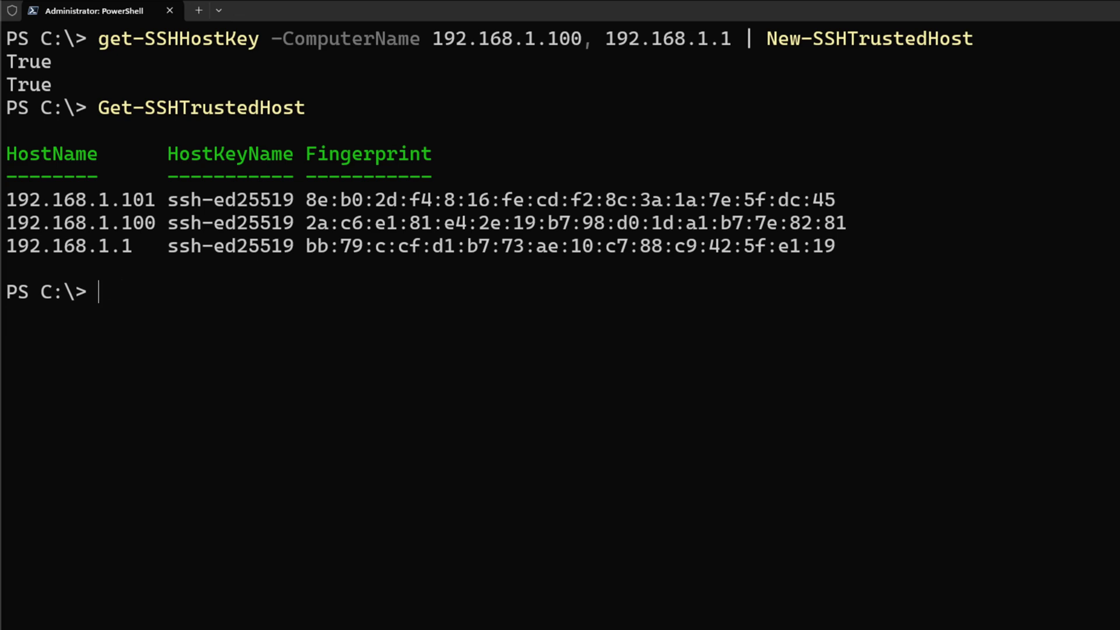
# Begin a Get-SSHTrustedHost | Remove-SSHTrustedHost pipeline at the prompt
pyautogui.write('Get-SSHTrustedHost |')
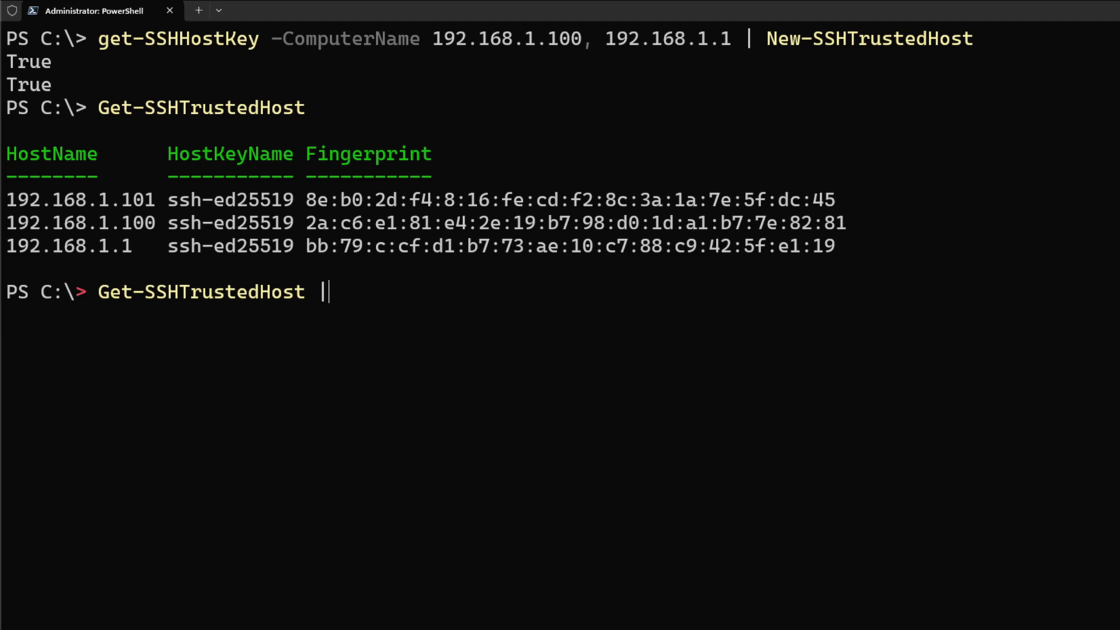
pyautogui.write('remove')
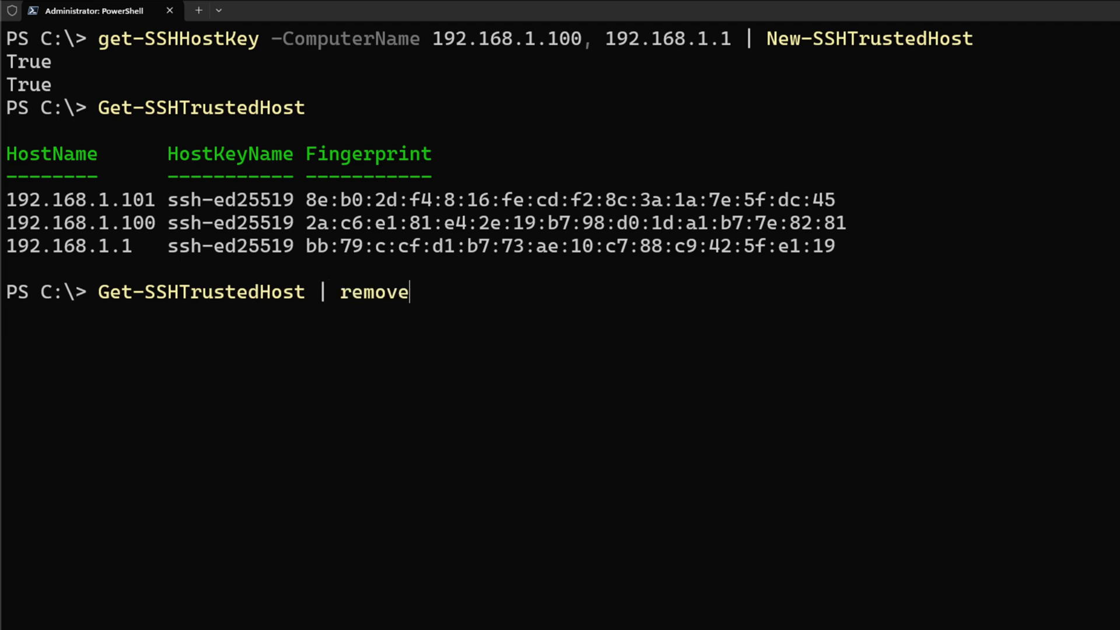
pyautogui.write('-ssh')
pyautogui.write('help new')
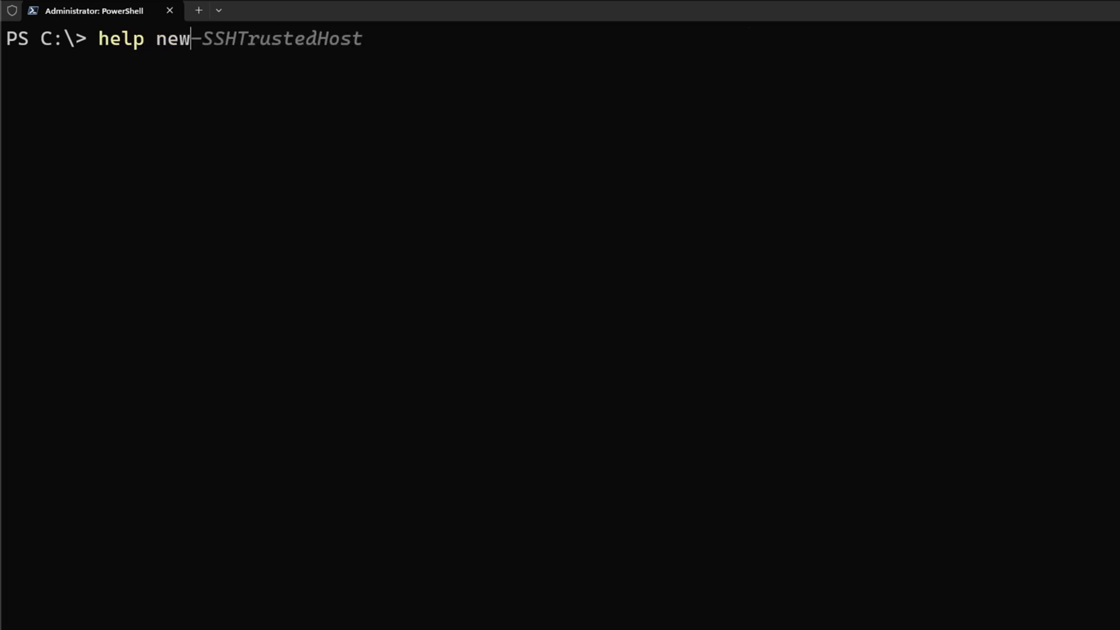
# Read the help for New-SSHMemoryKnownHost, scrolling through its output
pyautogui.write('-ssh')
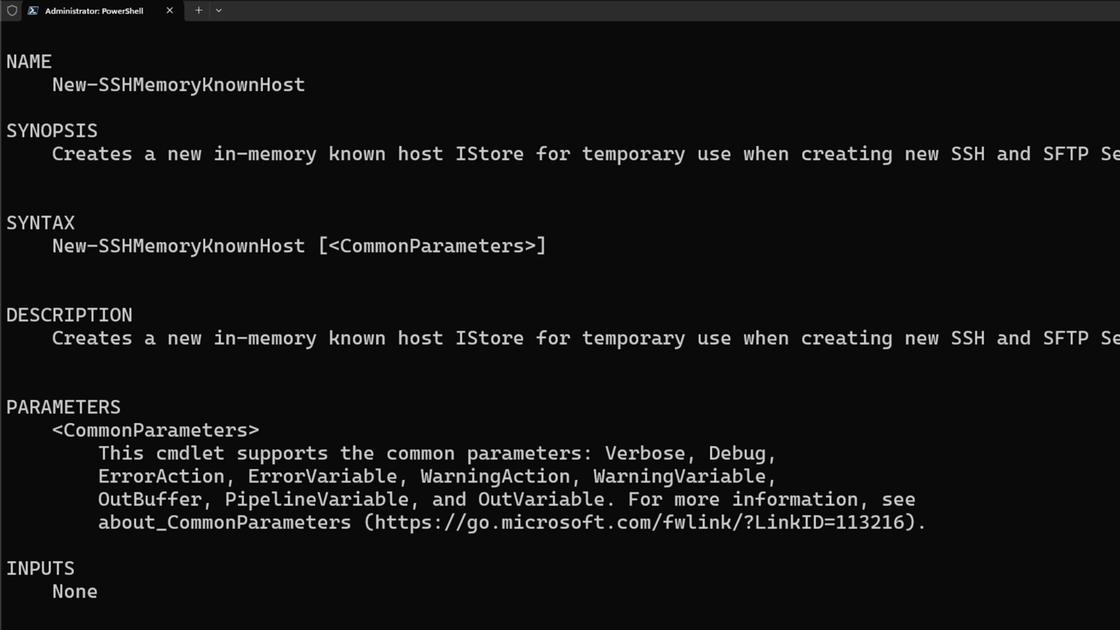
pyautogui.scroll(-3)
pyautogui.write('$sshistore')
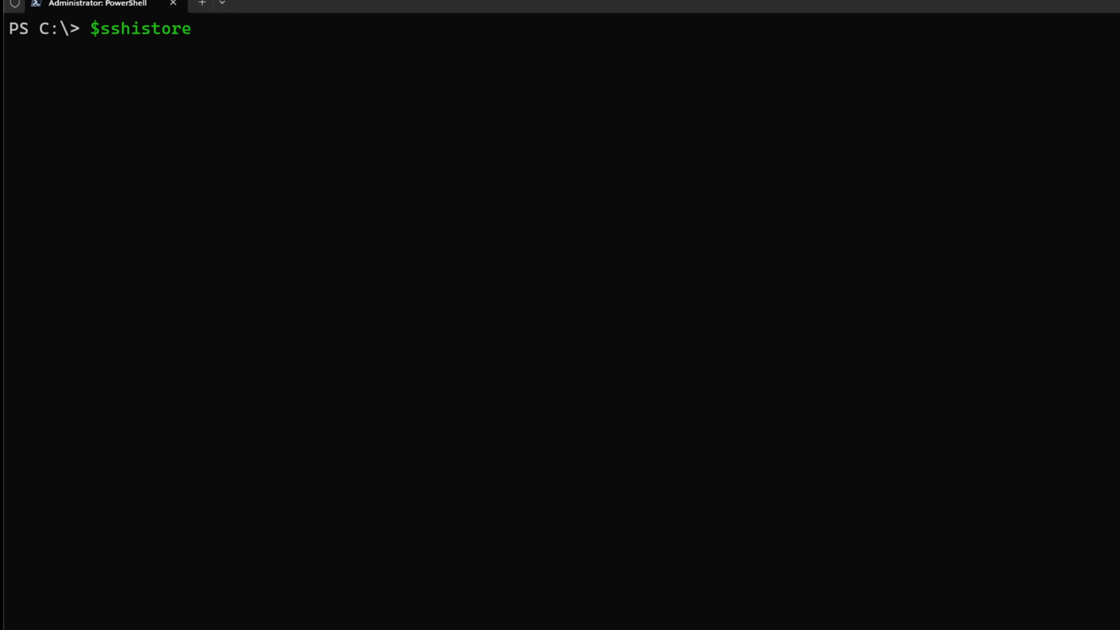
# Assign New-SSHMemoryKnownHost to $sshistore and list its MemoryStore members with Get-Member
pyautogui.write('= new-')
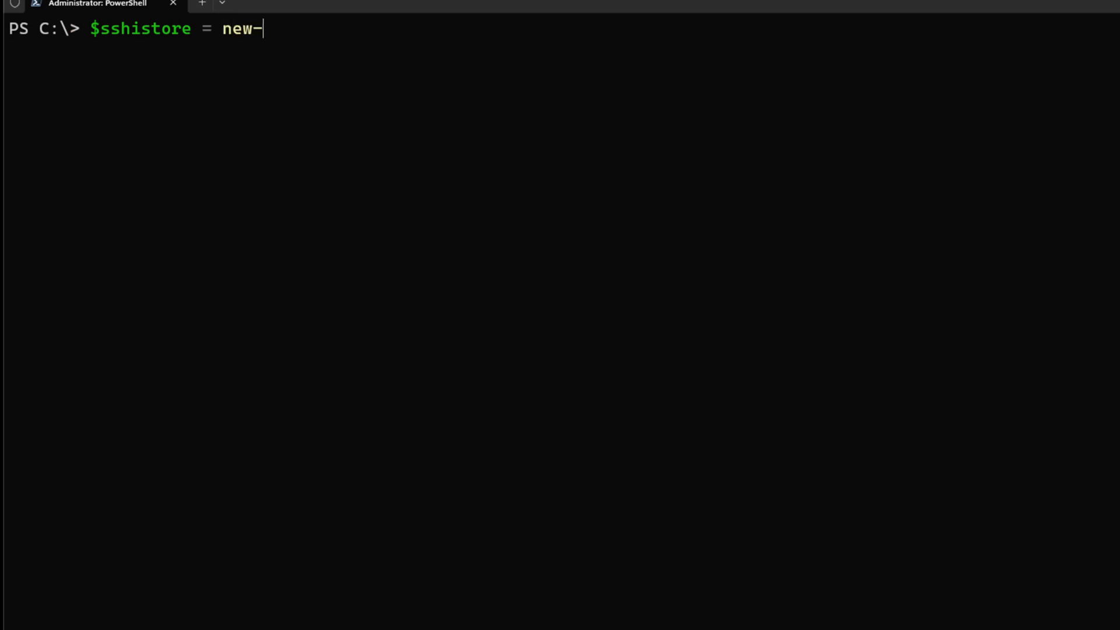
pyautogui.write('s')
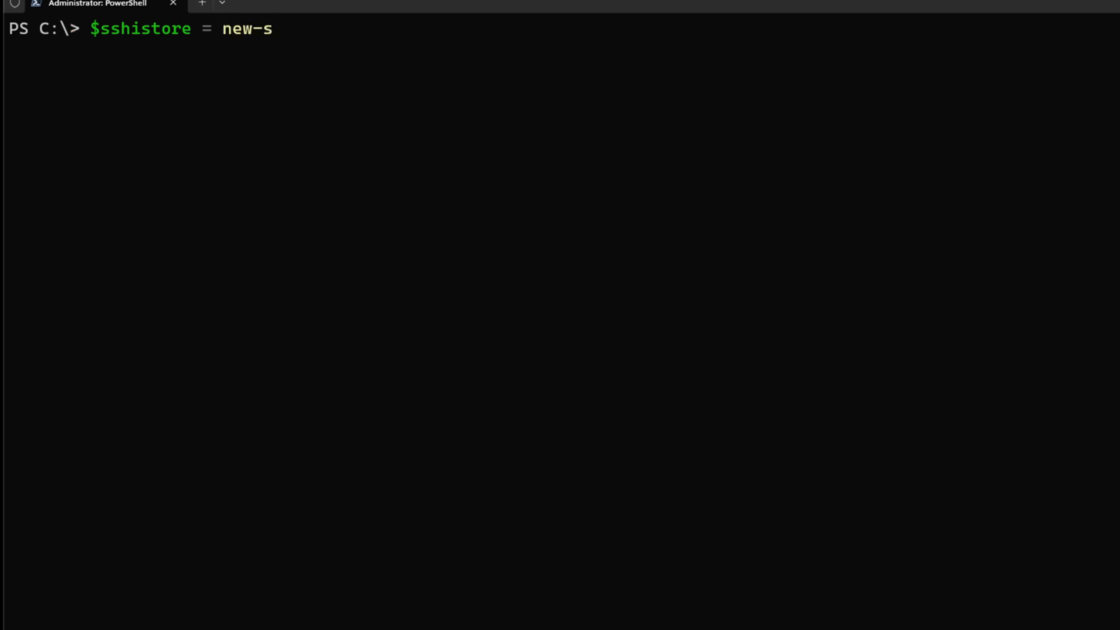
pyautogui.write('hmem')
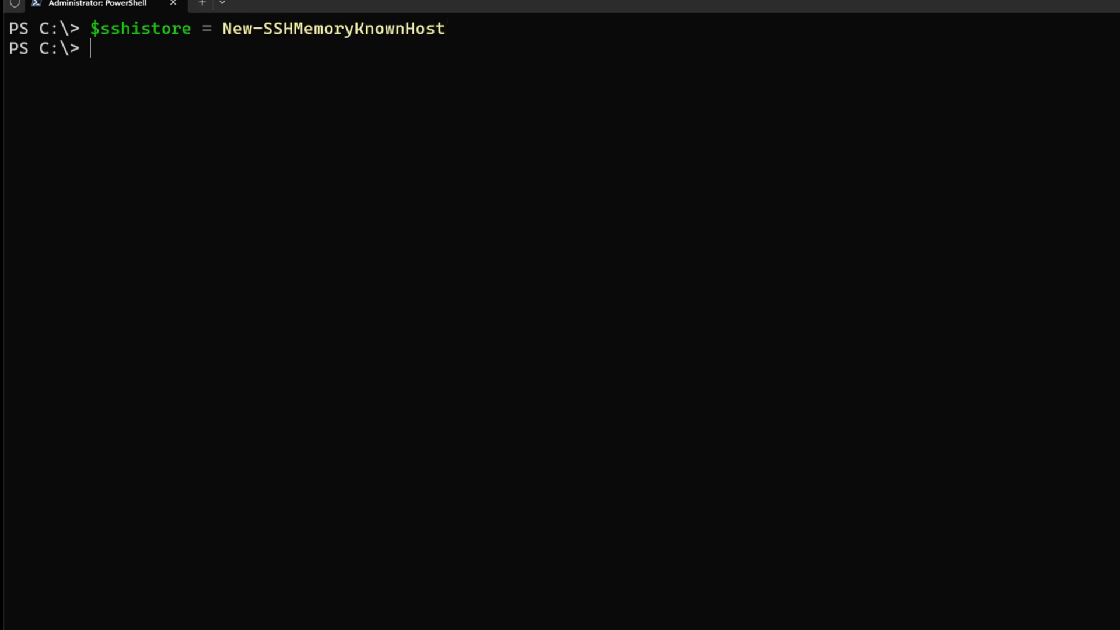
pyautogui.write('Get-member')
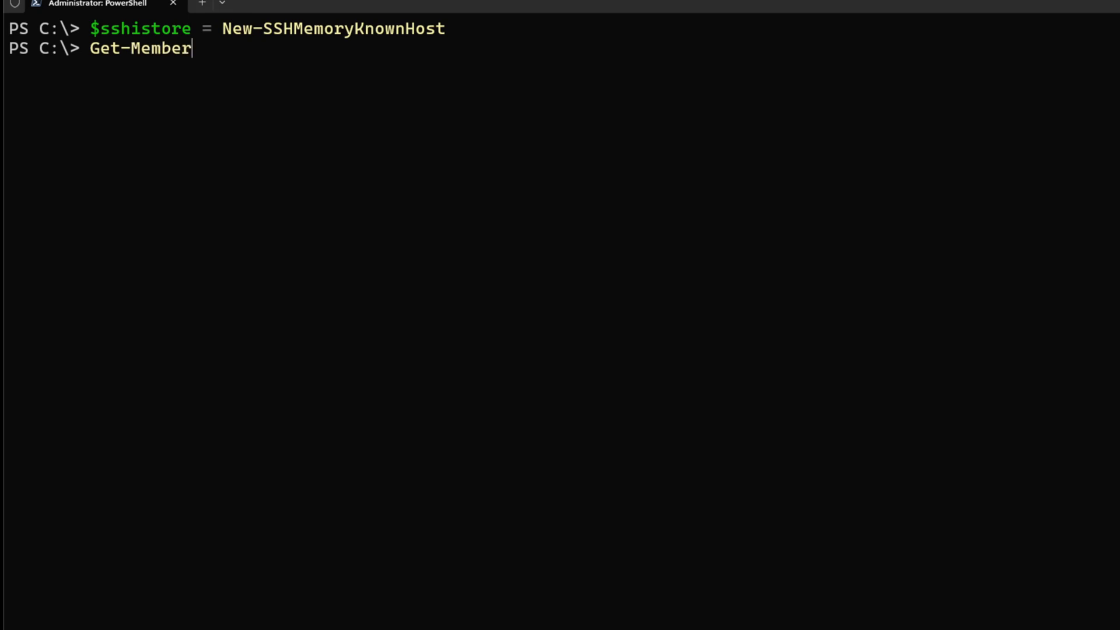
pyautogui.write('-InputObject')
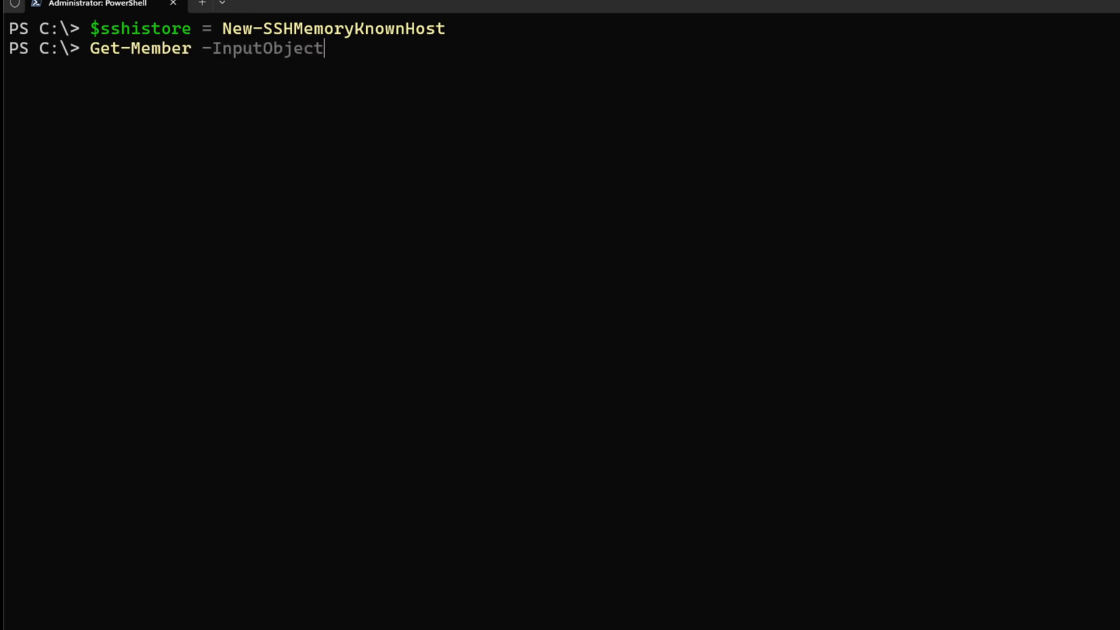
pyautogui.write('$sshistore')
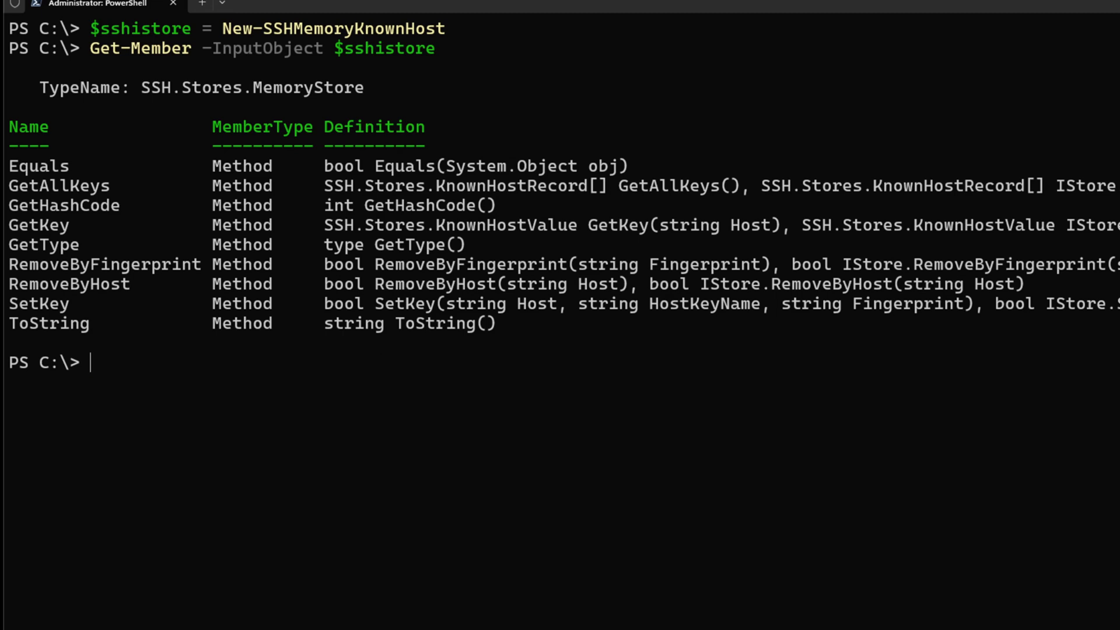
pyautogui.write('import')
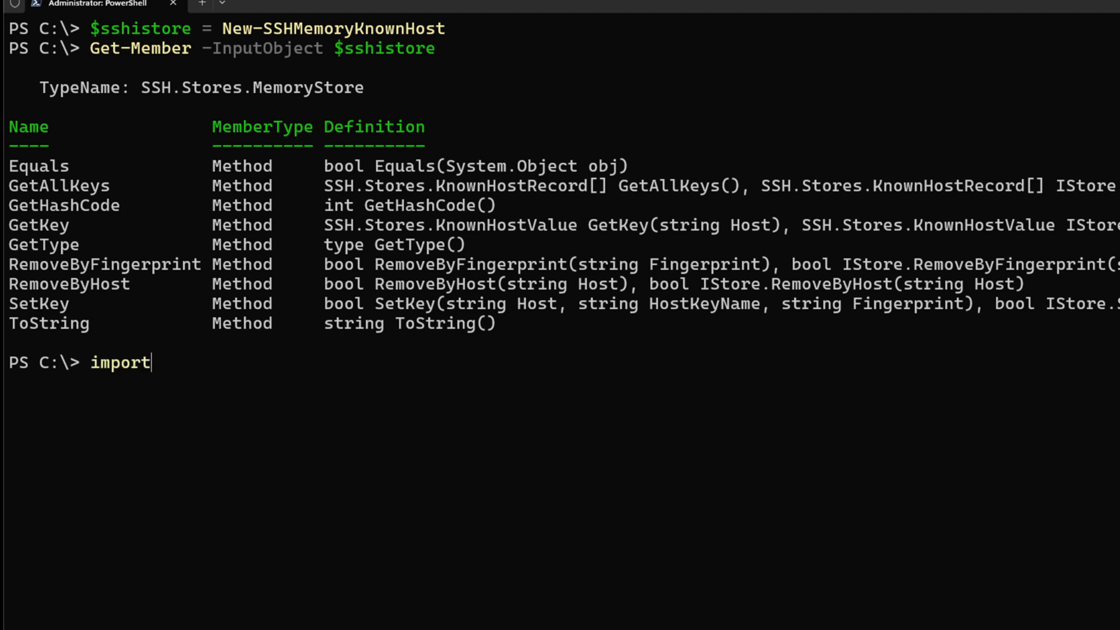
# Import the host records from C:\QAEnvKH.csv with import-csv
pyautogui.write('-csv c:')
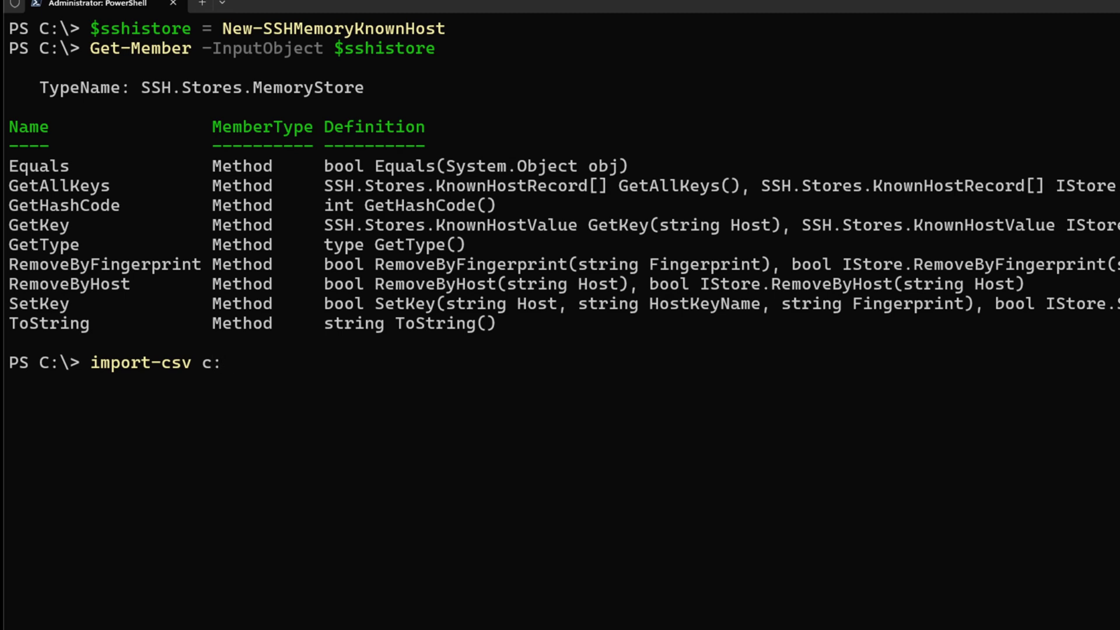
pyautogui.write('\\q1')
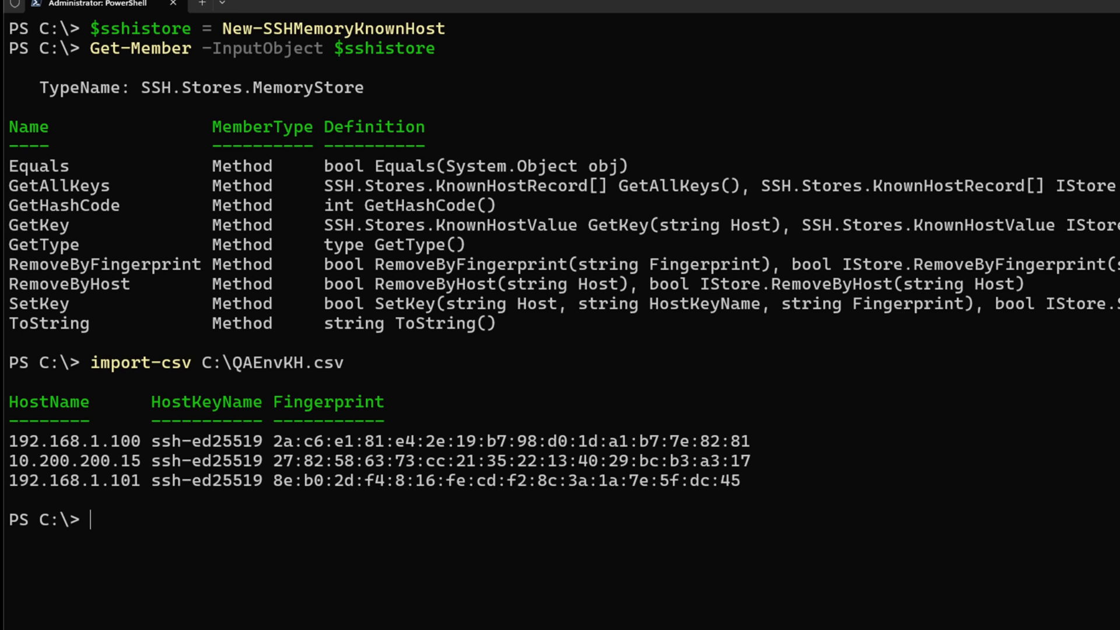
pyautogui.write('import-csv C:\\QAEnvKH.csv')
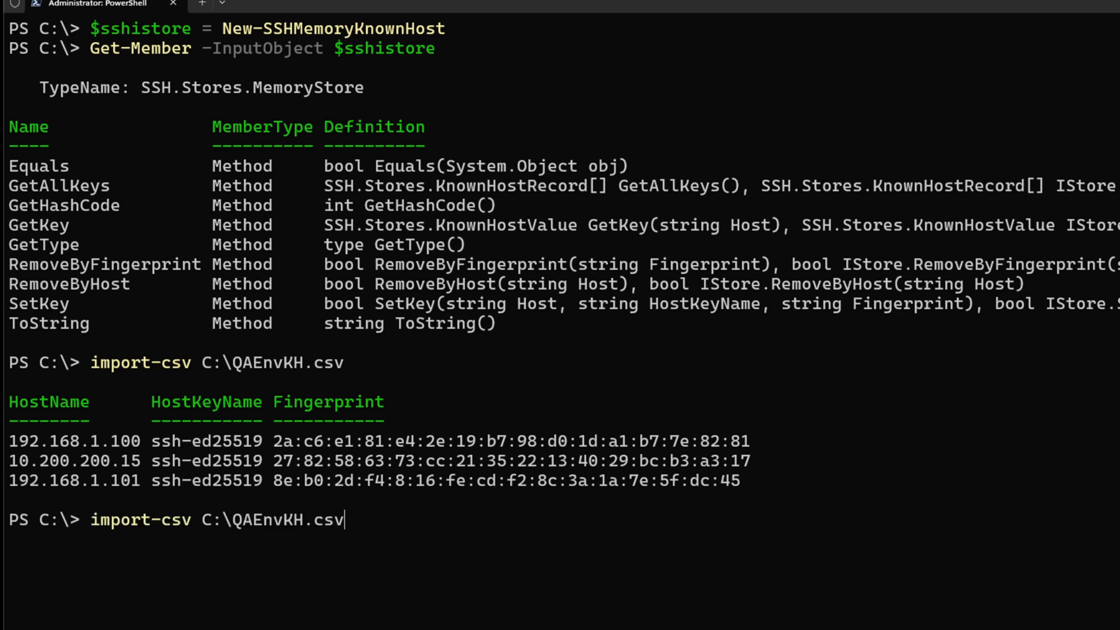
# Pipe the CSV into New-SSHTrustedHost -KnownHostStore $sshistore, adding three hosts
pyautogui.write('|')
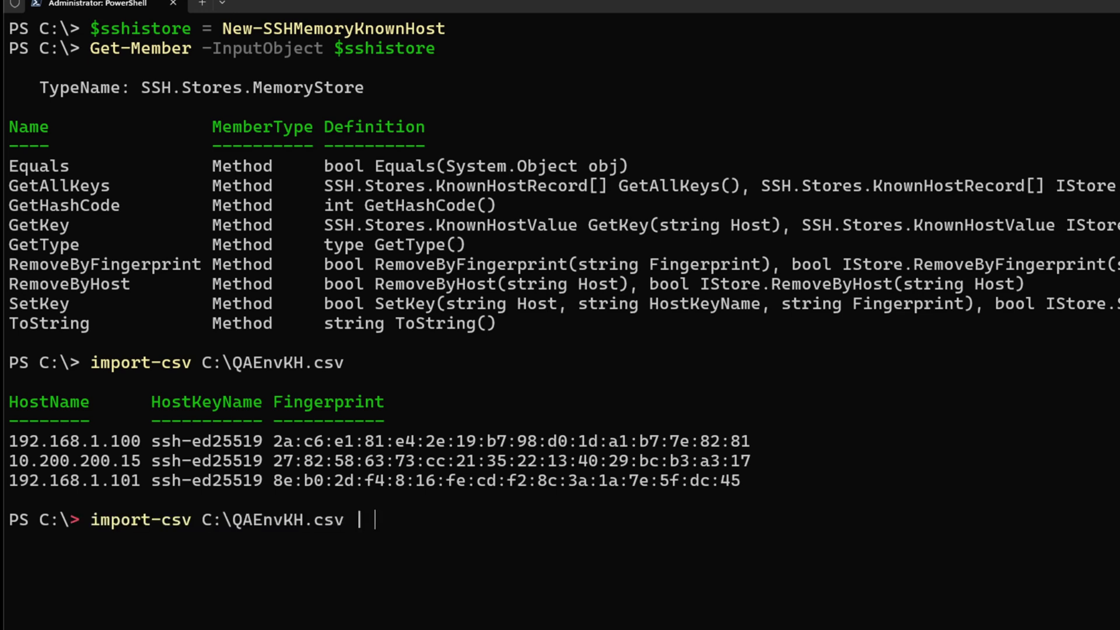
pyautogui.write('new-s')
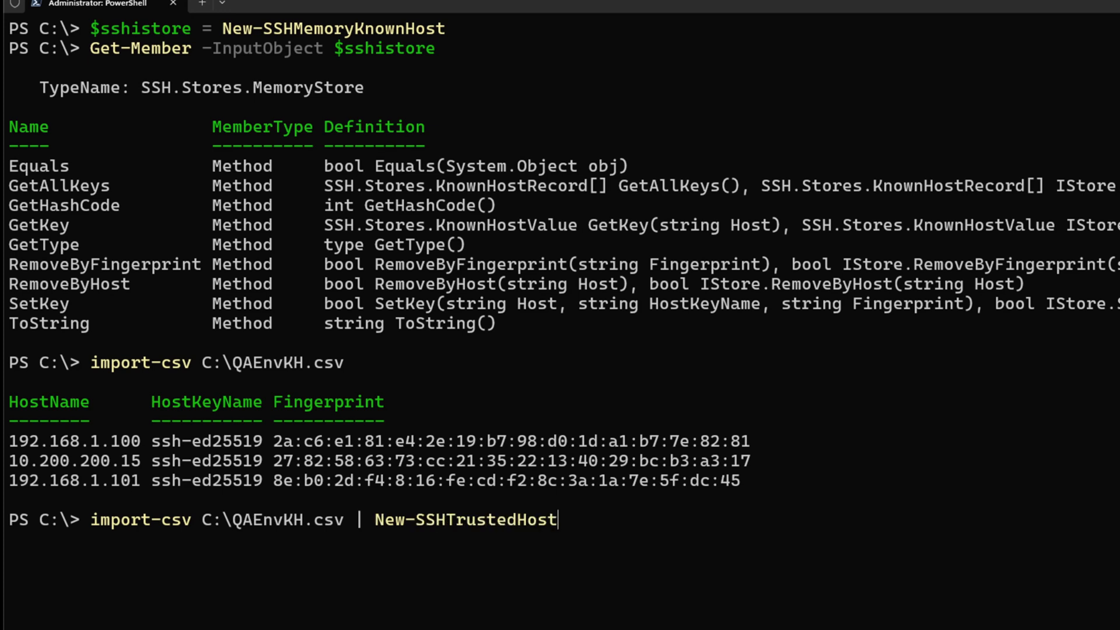
pyautogui.write('-')
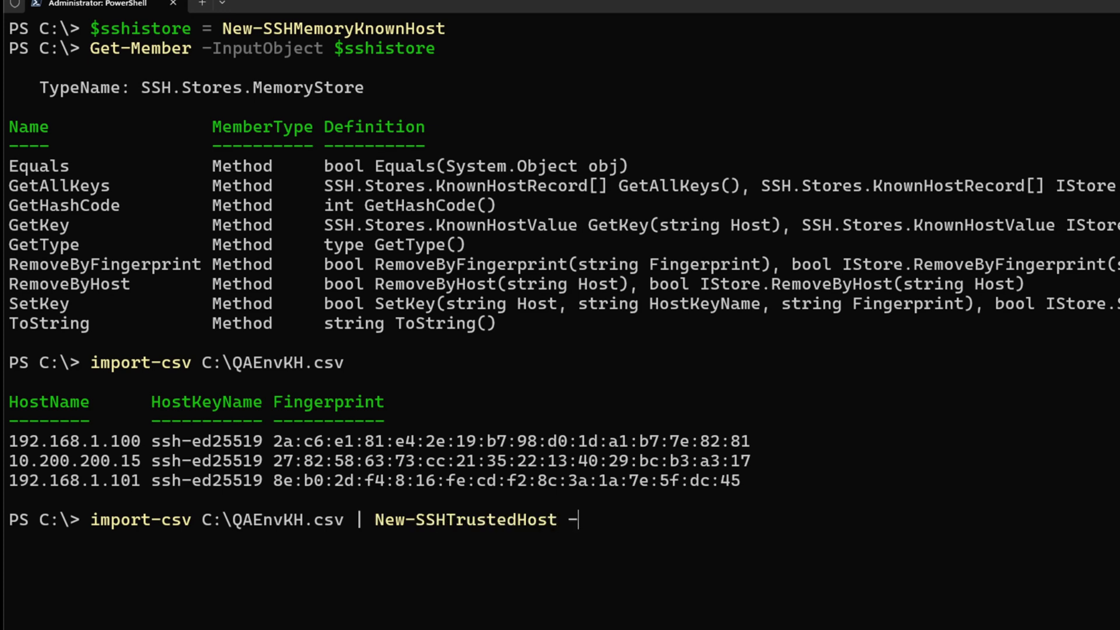
pyautogui.write('KeyCipherName')
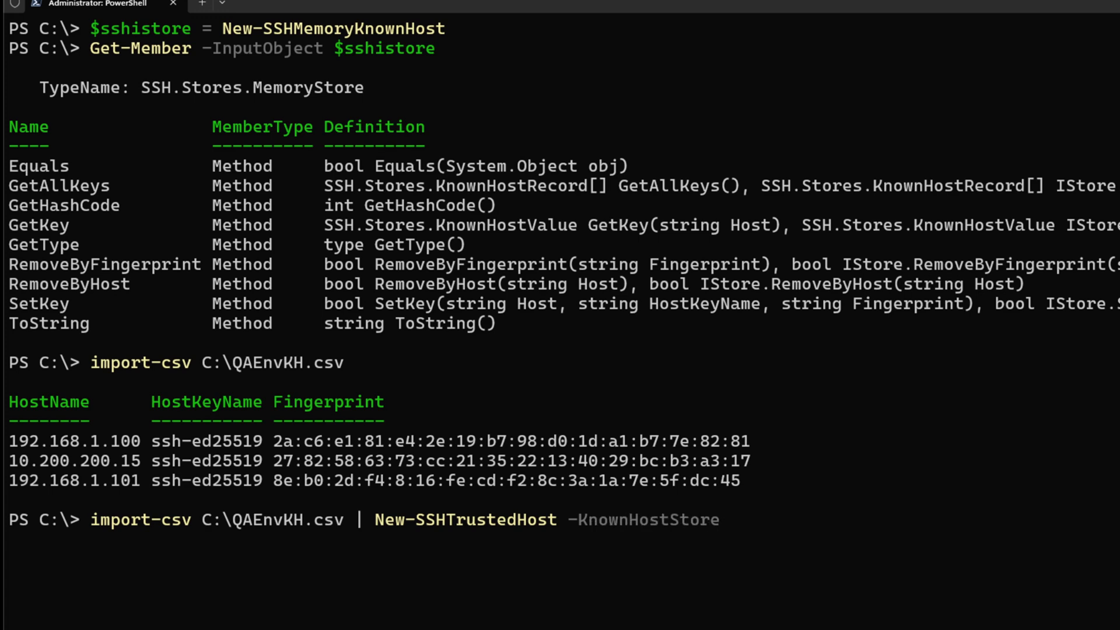
pyautogui.write('$')
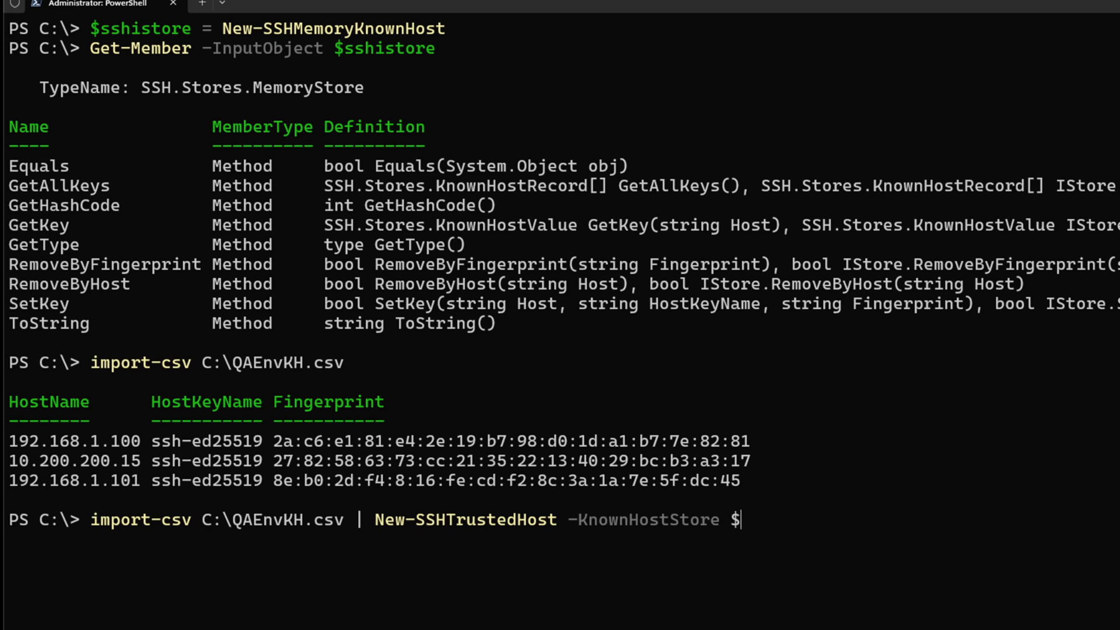
pyautogui.write('sshistore')
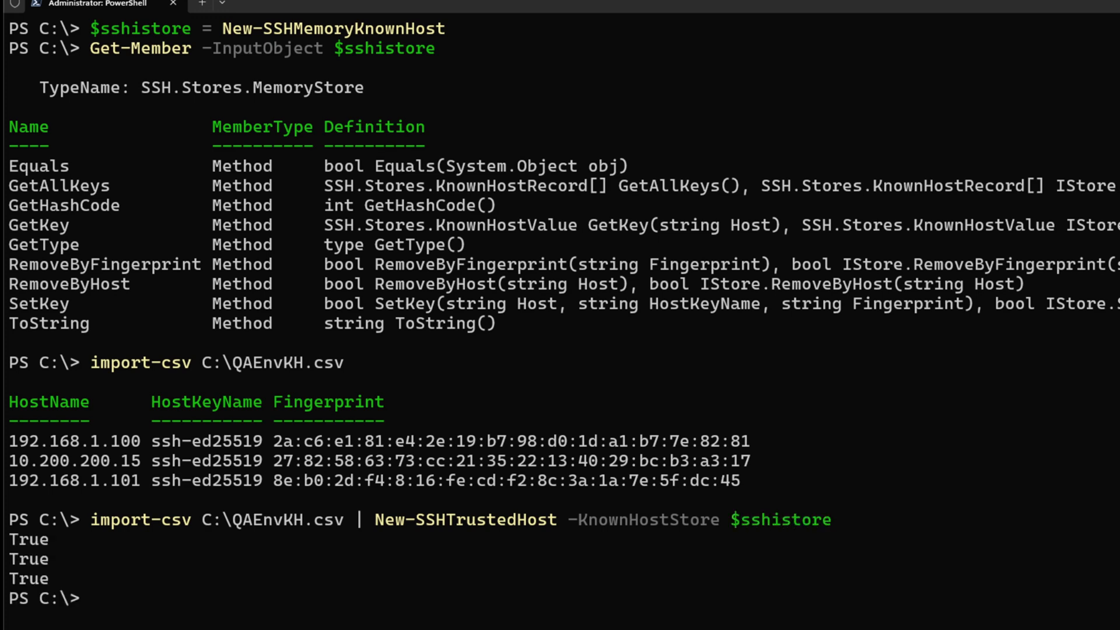
pyautogui.write('import-csv C:\\QAEnvKH.csv | New-SSHTrustedHost -KnownHostStore $sshistore')
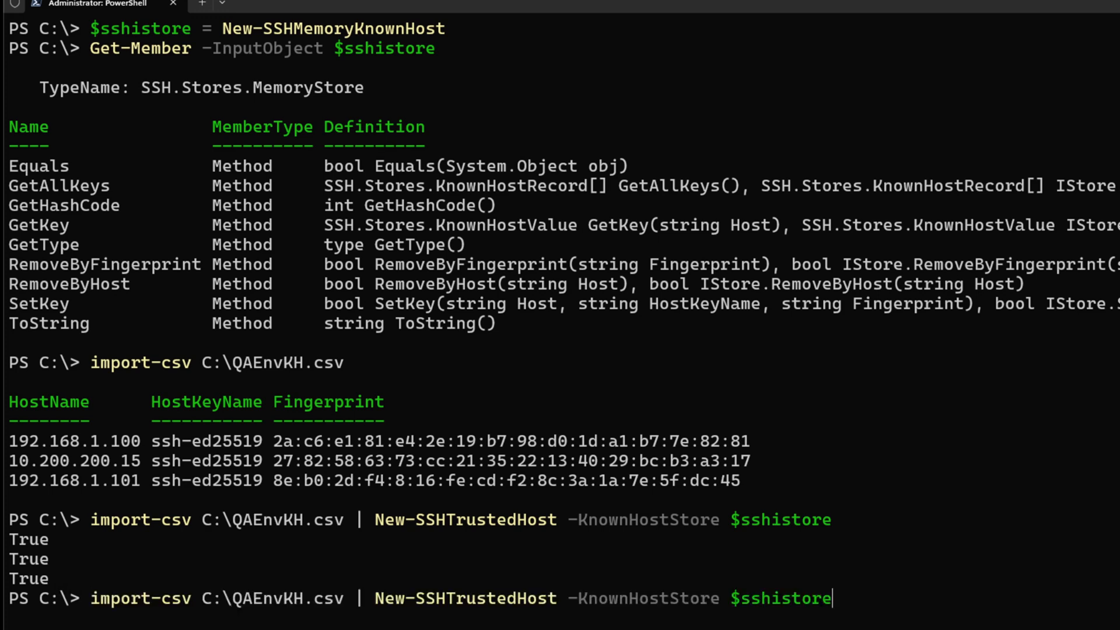
# Recall the Get-Member command and begin entering a $sshistore.GetAllKeys() method call
pyautogui.write('Get-Member -InputObject $sshistore')
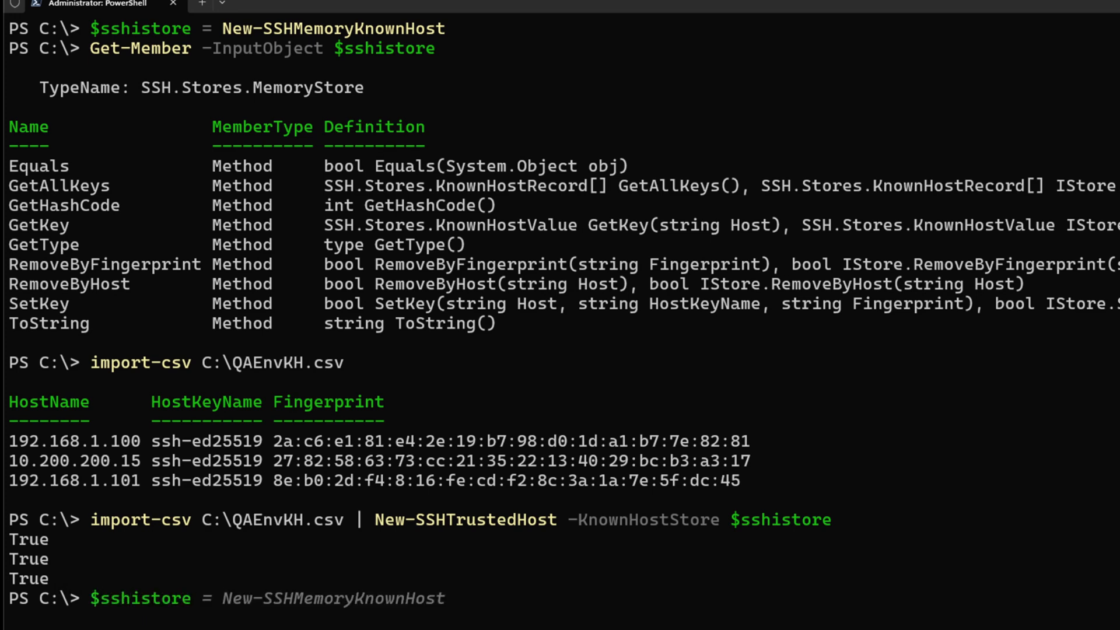
pyautogui.write('.ge')
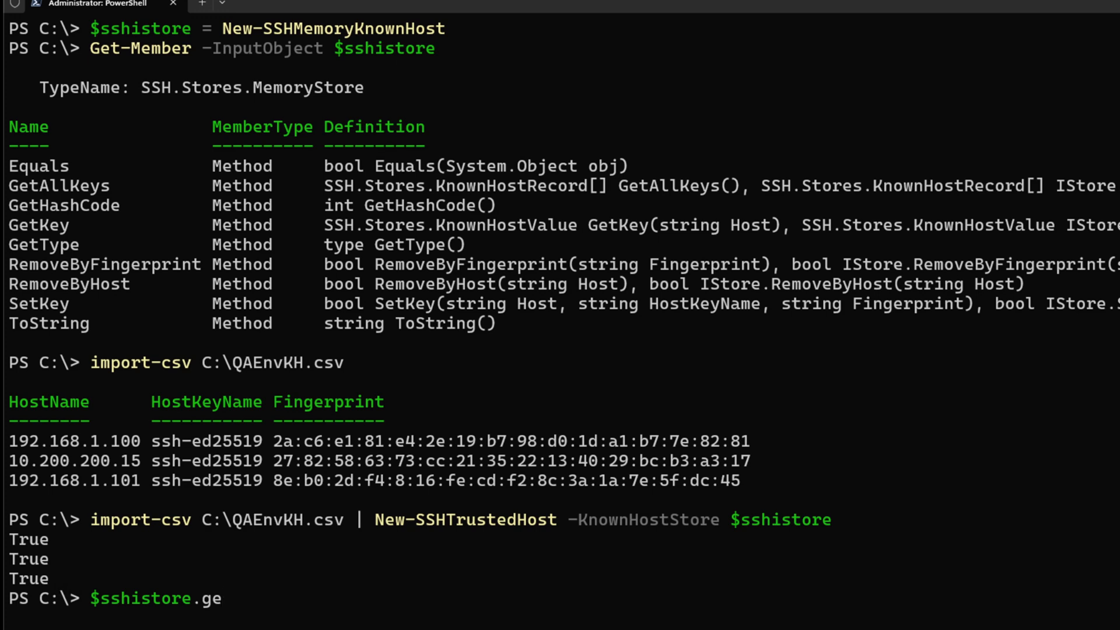